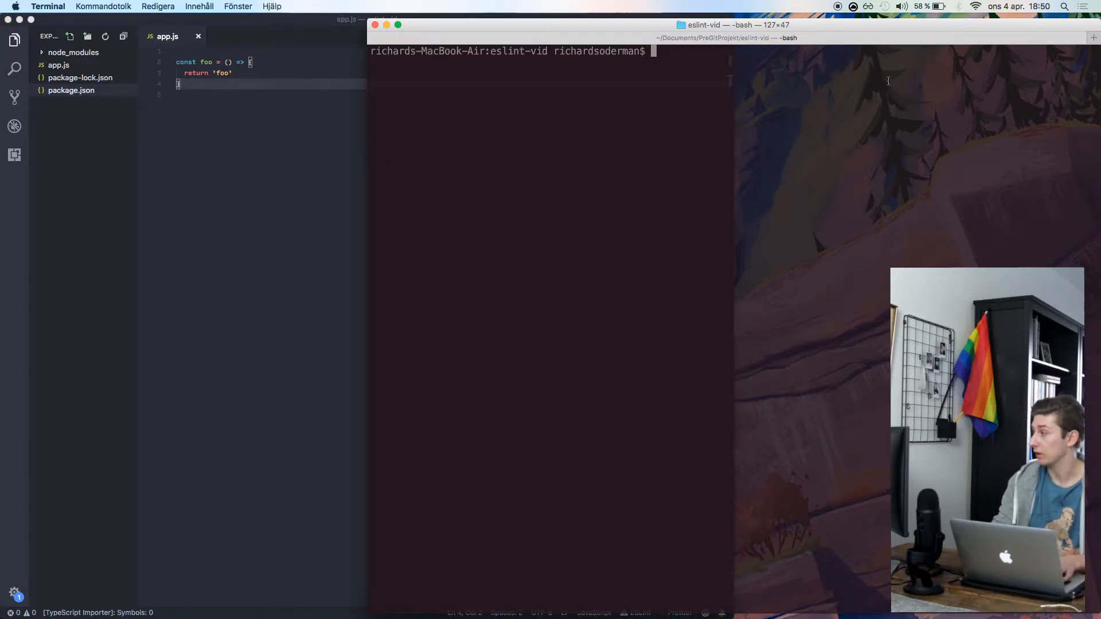
Step: Install ESLint locally with npm install eslint, dropping the global -g flag
text(npm install e)
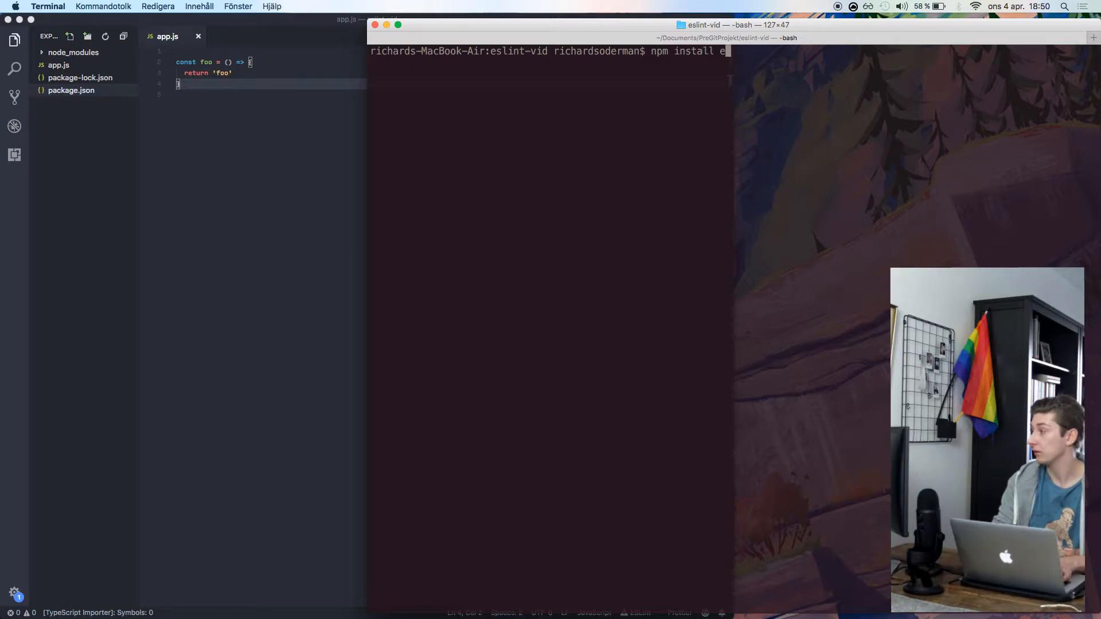
text(slint)
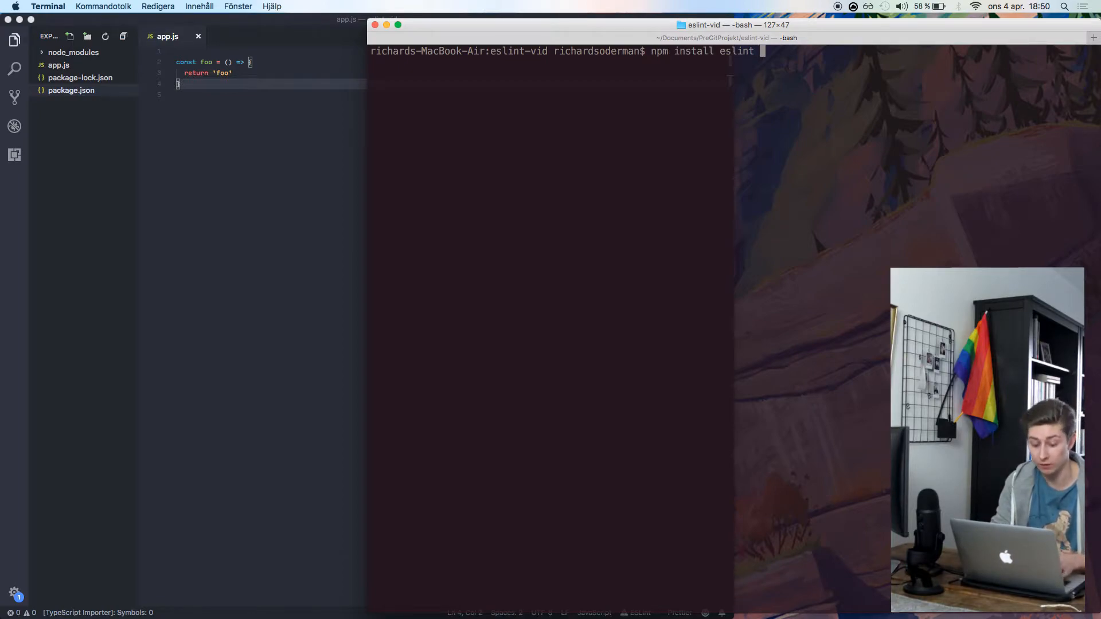
text(-g)
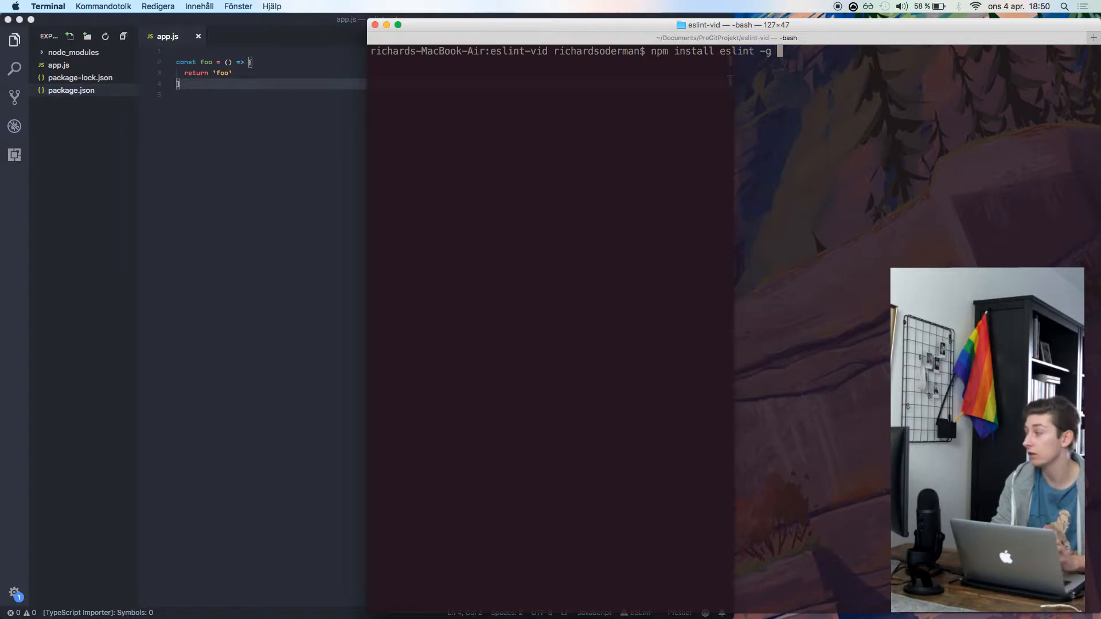
key(backspace)
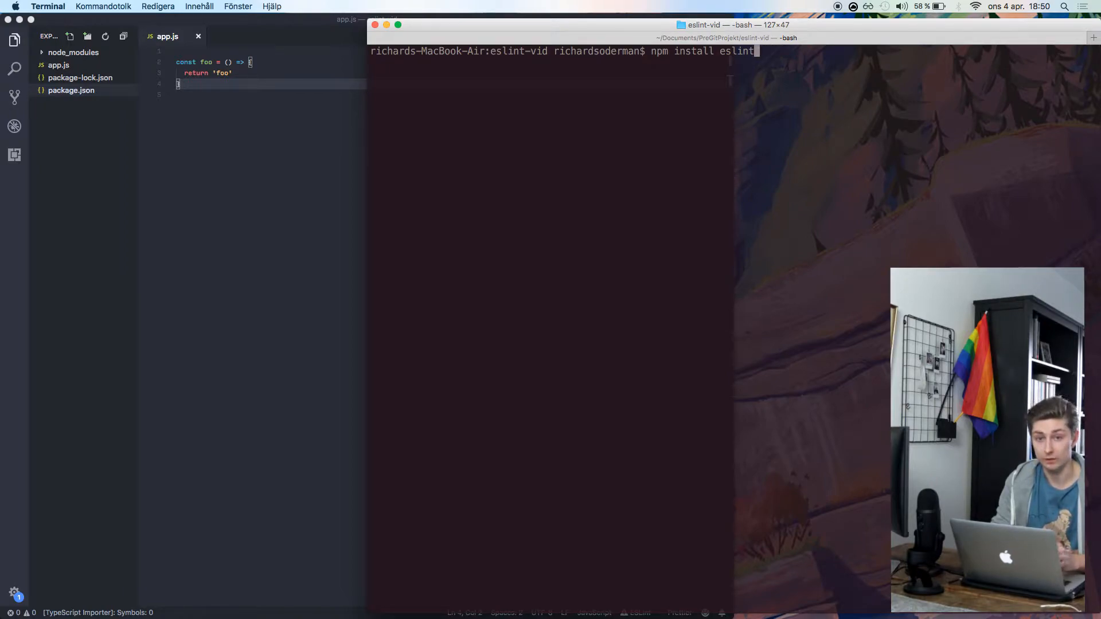
key(Return)
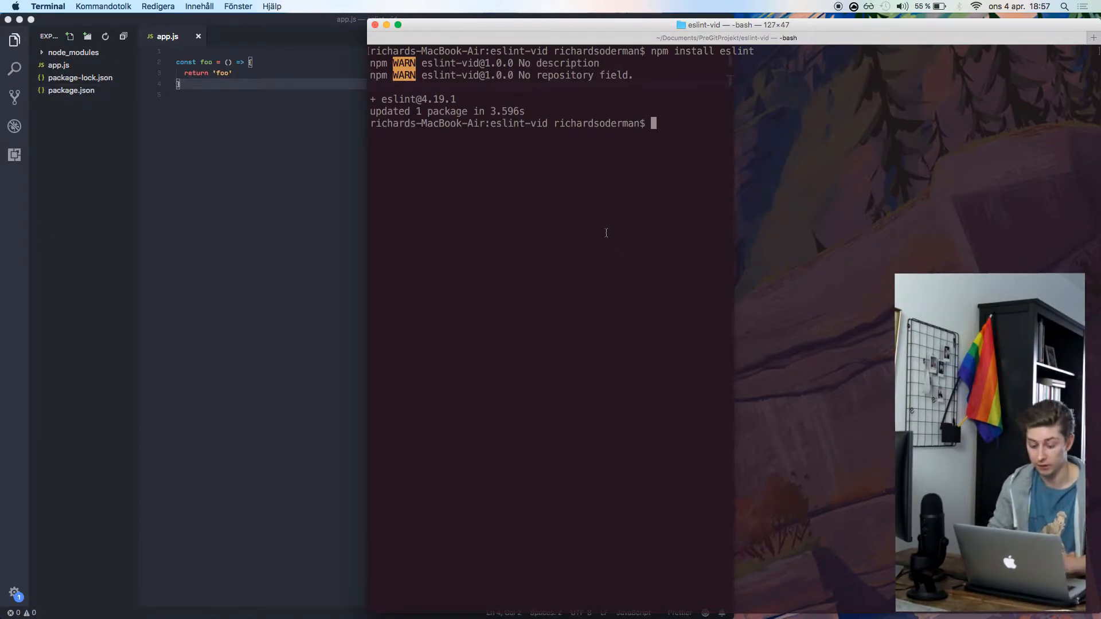
Step: Enter the local ESLint init command ./node_modules/.bin/eslint --init at the Terminal prompt
text(.)
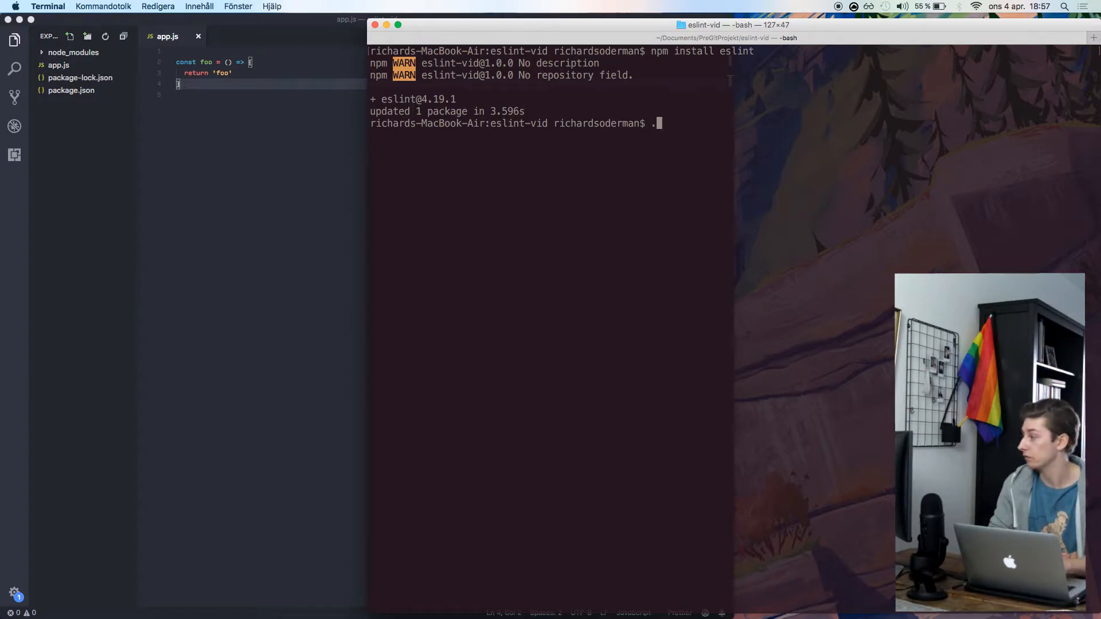
text(/)
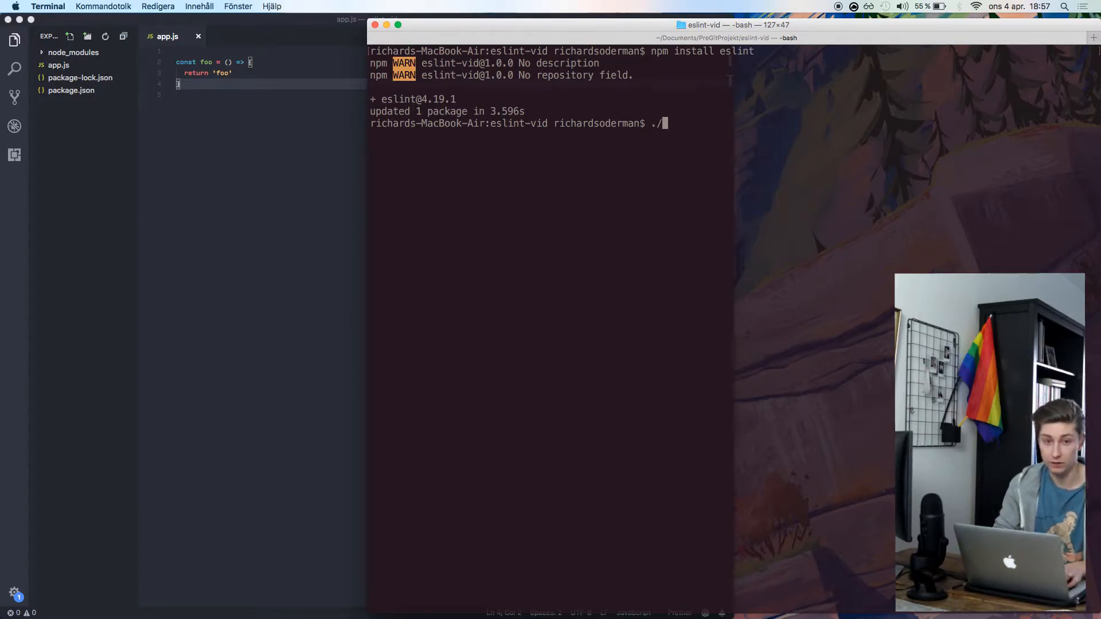
text(node_modules/)
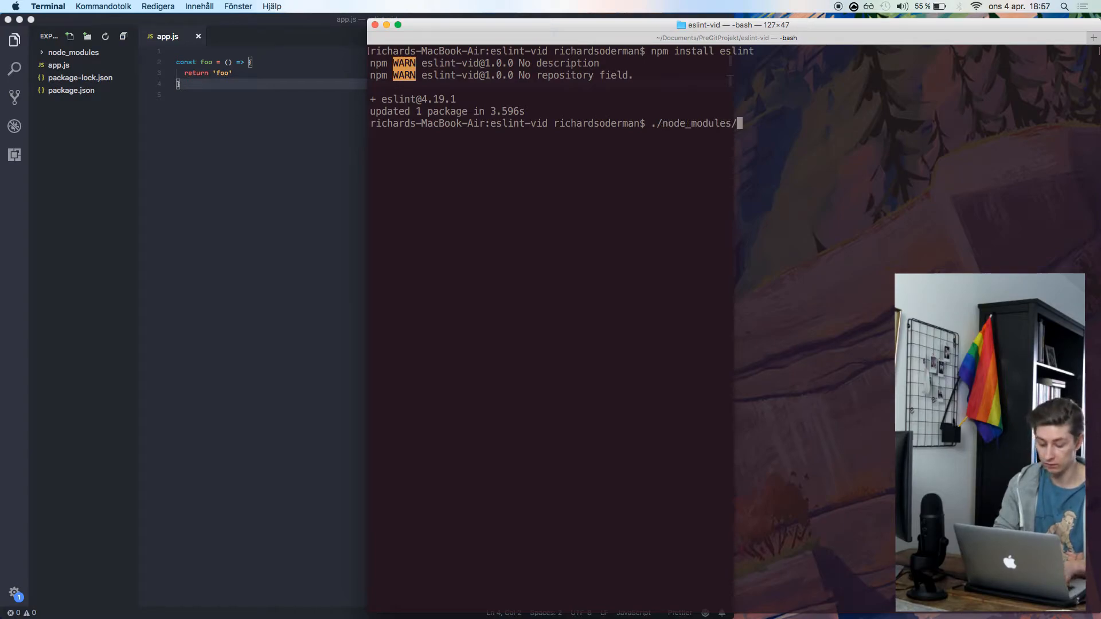
text(.bin/eslint)
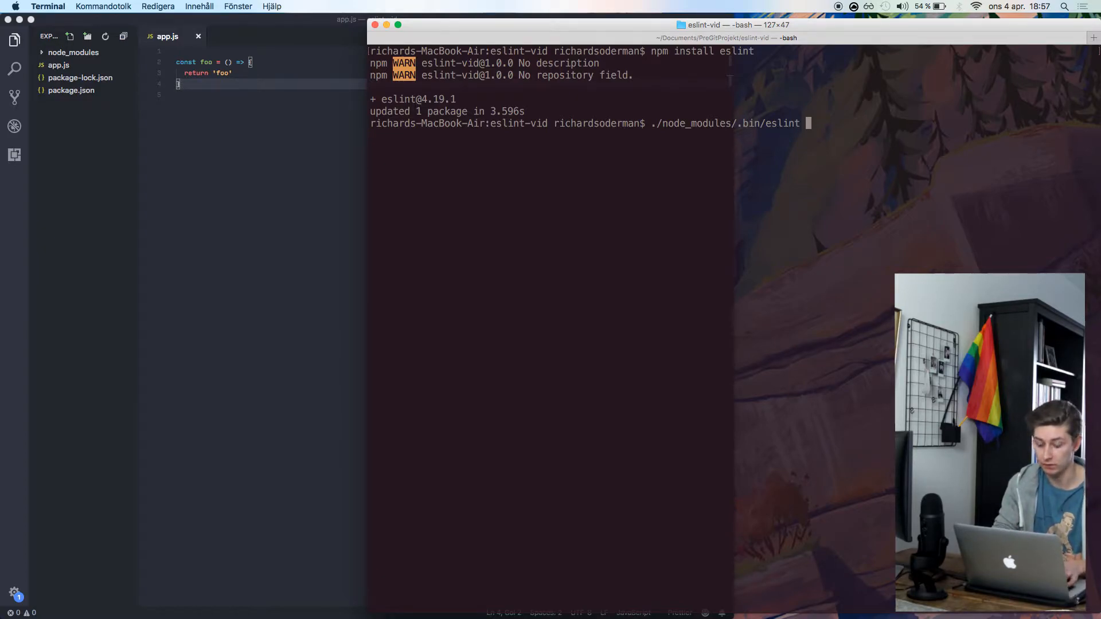
text(--init)
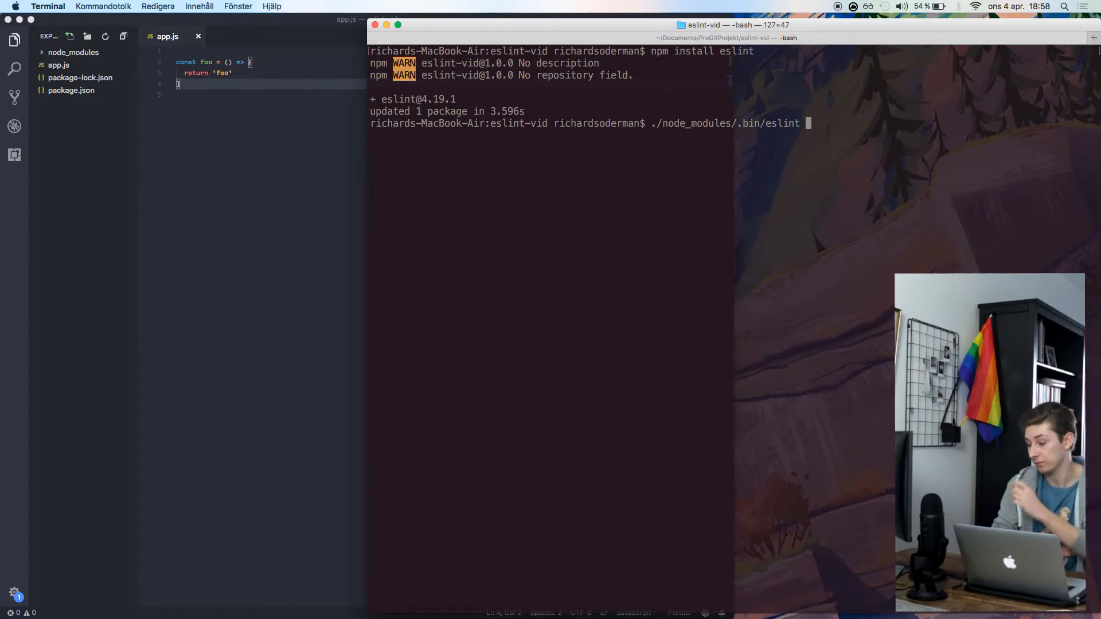
key(backspace)
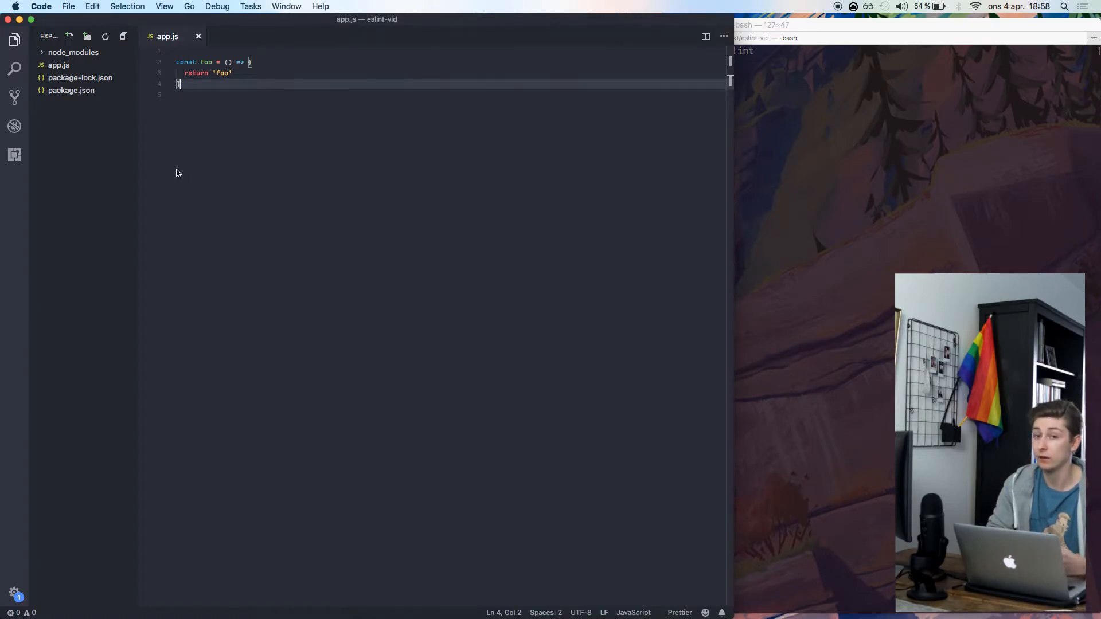
mouse_move(99, 143)
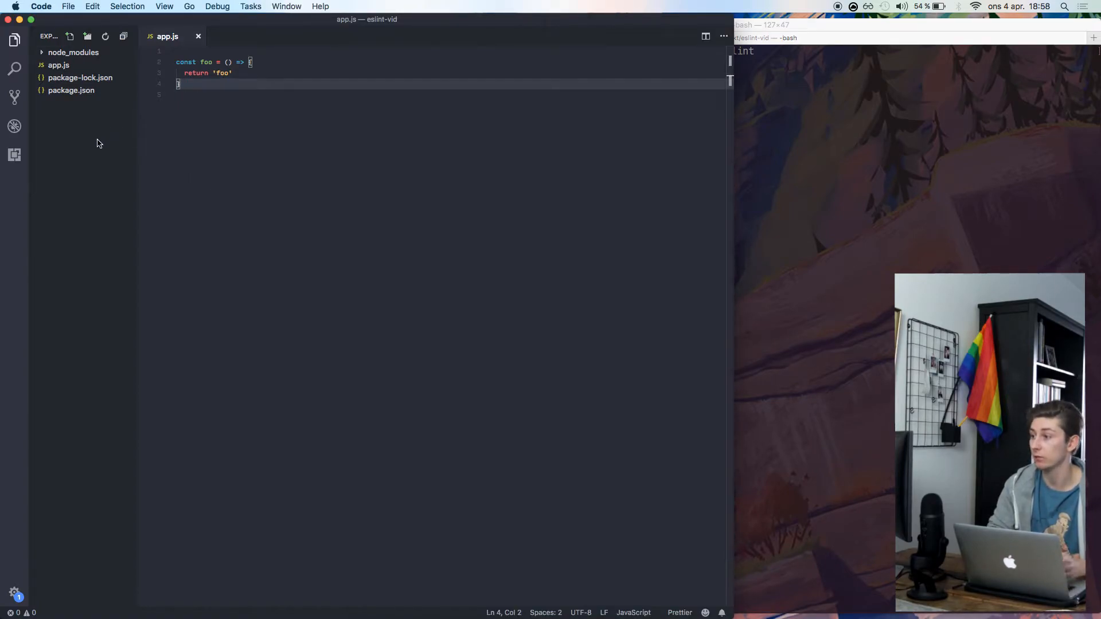
Step: Create a new file for .eslintrc.js from the project folder's Explorer context menu
right_click(98, 143)
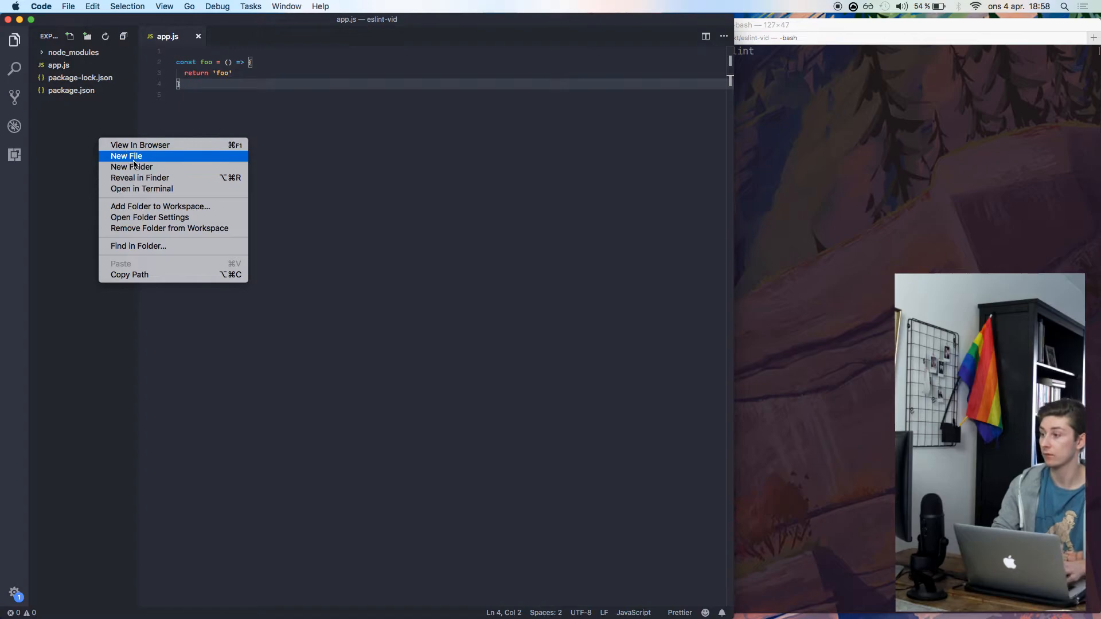
click(126, 155)
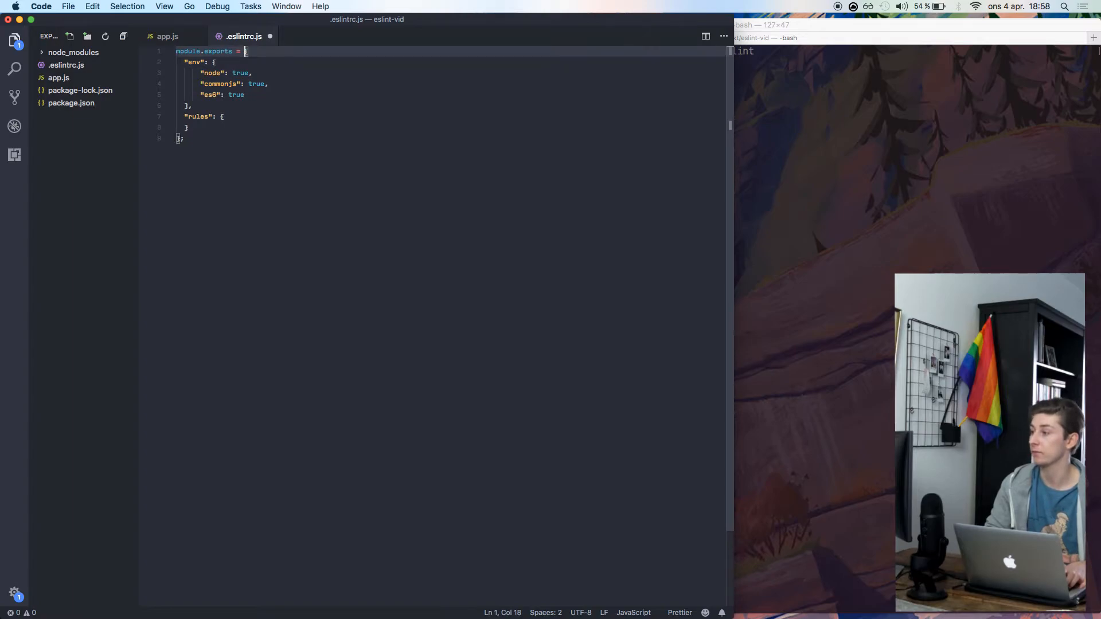
Step: Select the "node": true environment entry in .eslintrc.js
drag(246, 50, 195, 94)
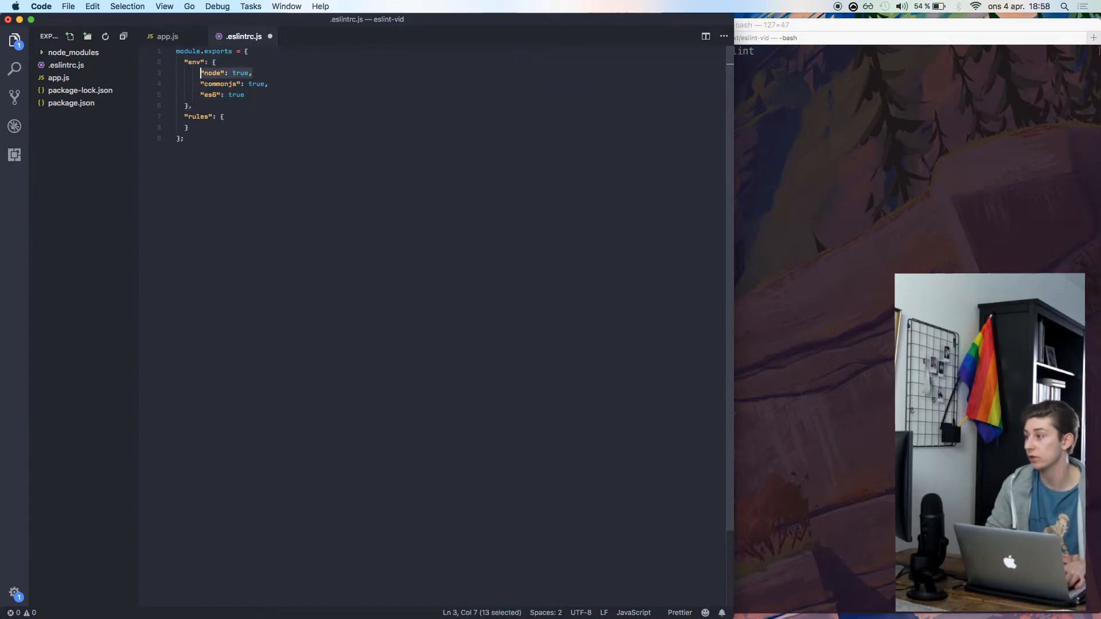
key(shift+down)
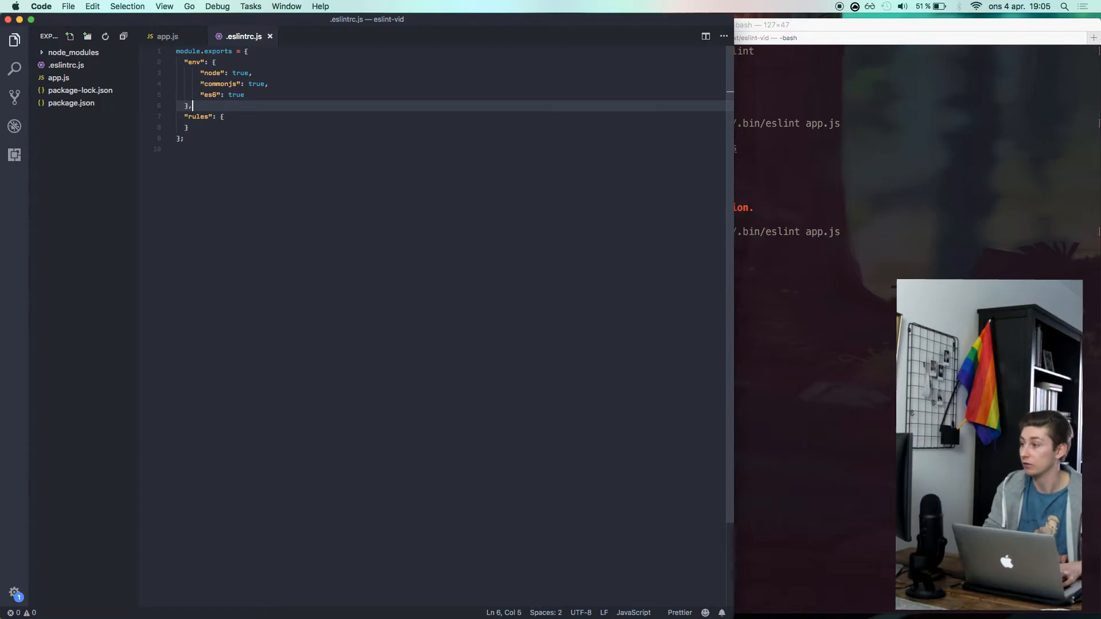
text("extends": "eslint:recommended")
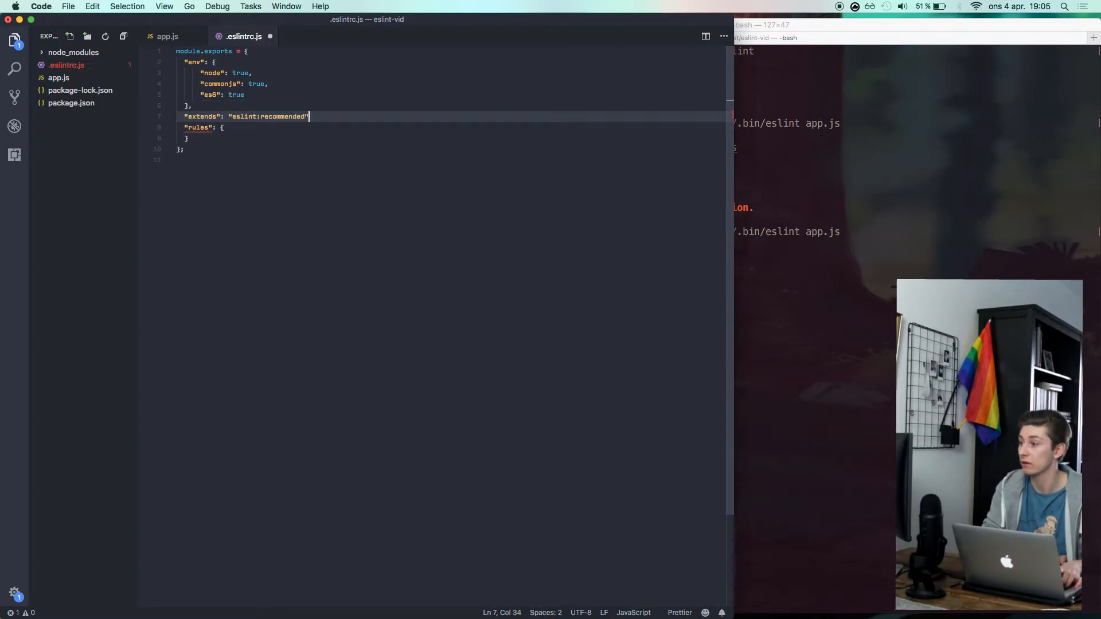
double_click(201, 117)
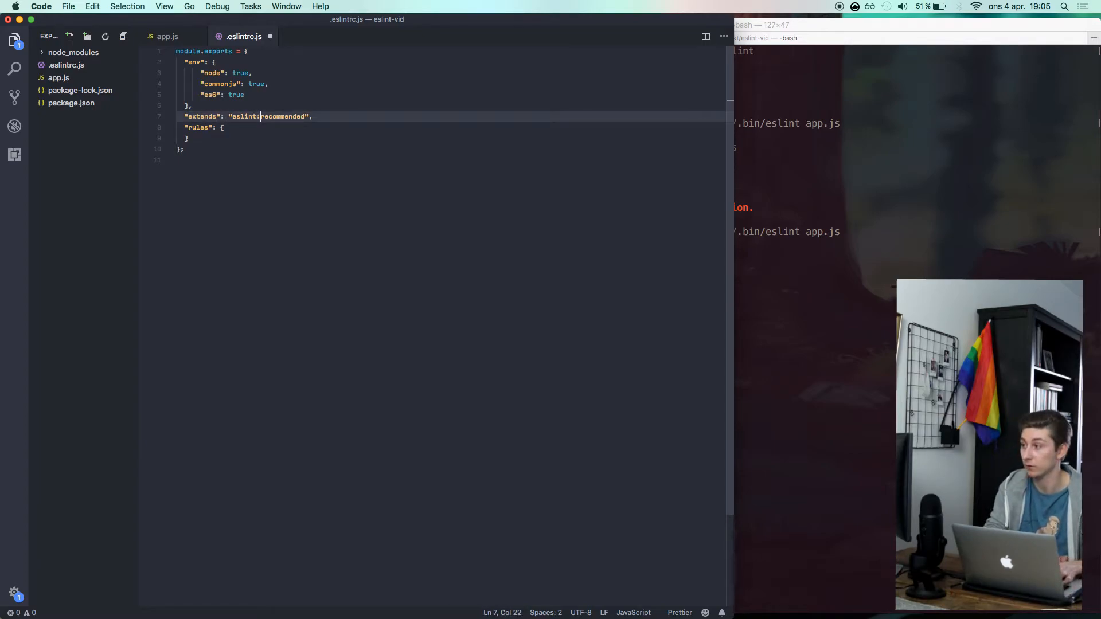
key(Backspace)
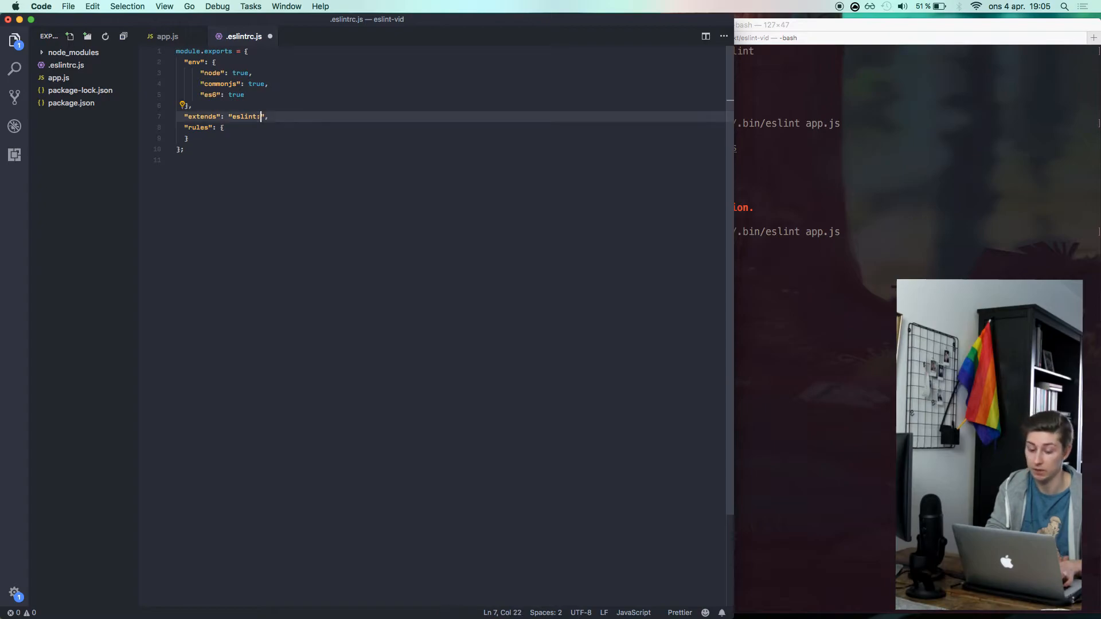
text(:)
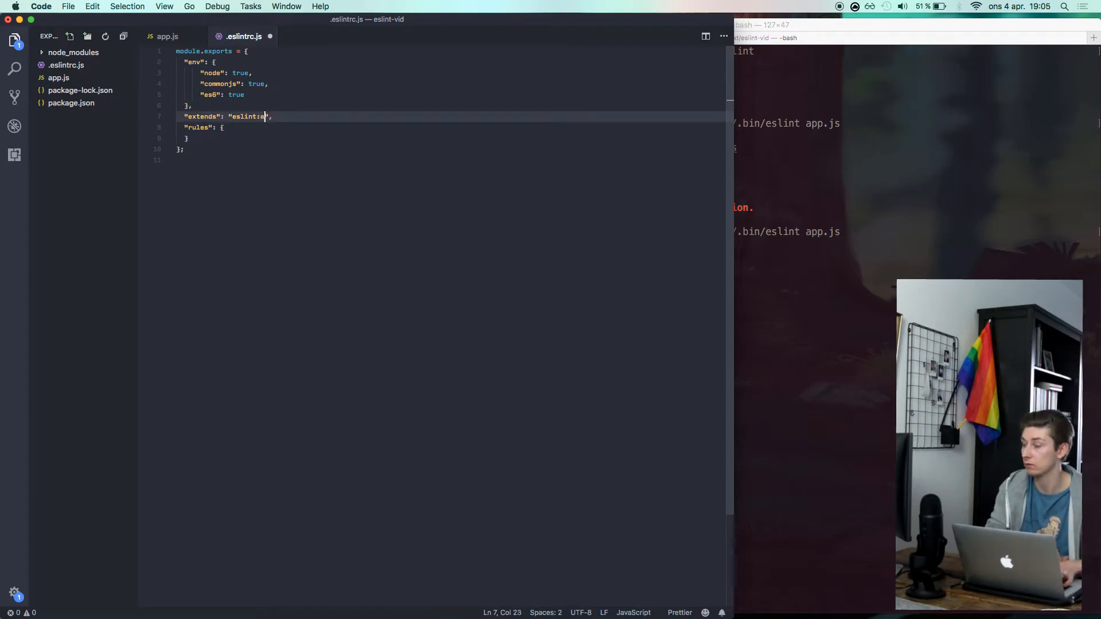
text(airbnb)
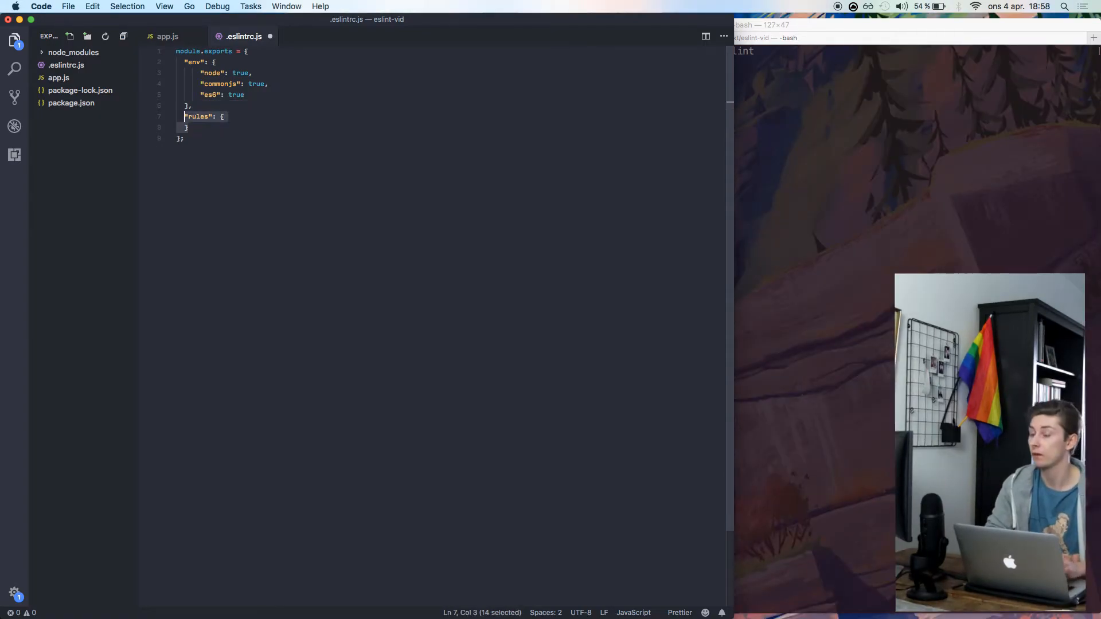
mouse_move(220, 83)
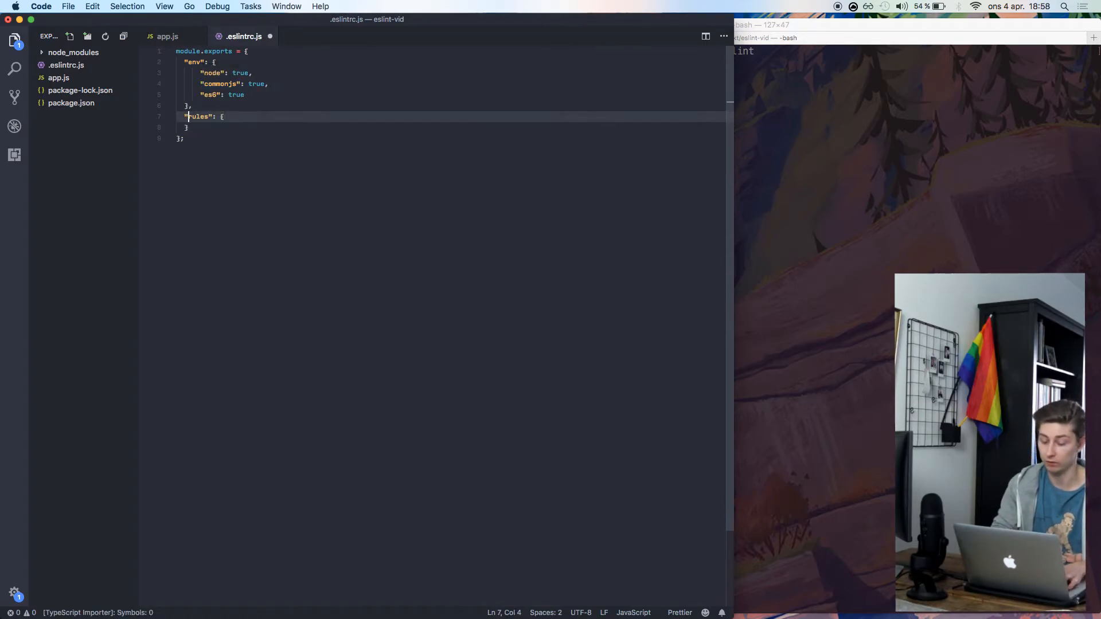
Step: Add "semi": ["error", "always"] to the rules block, then switch to app.js
key(Enter)
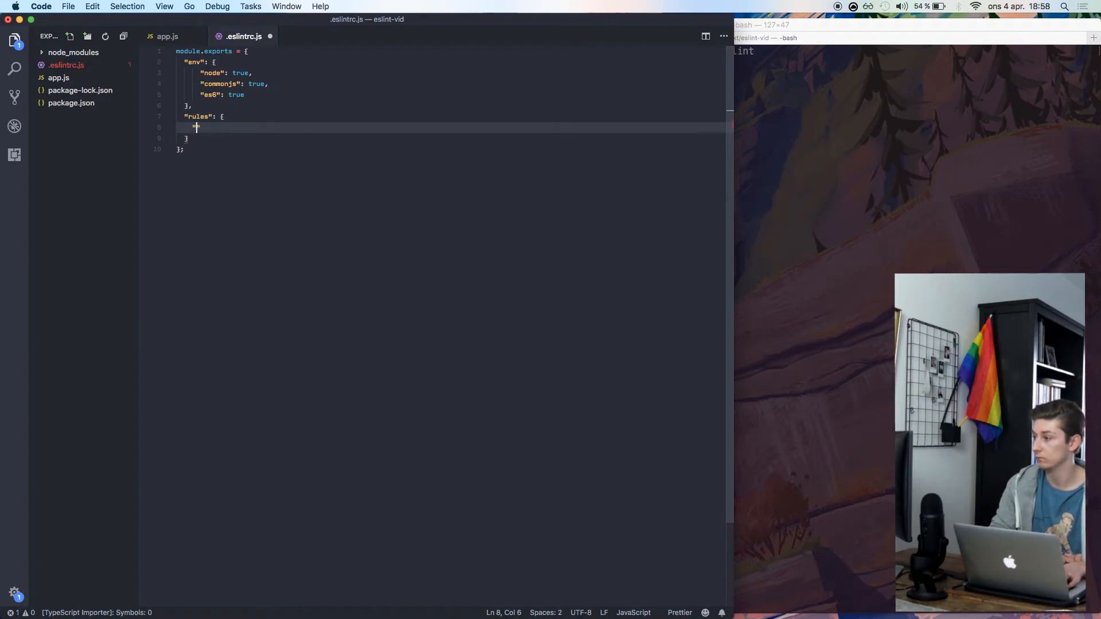
text("semi":)
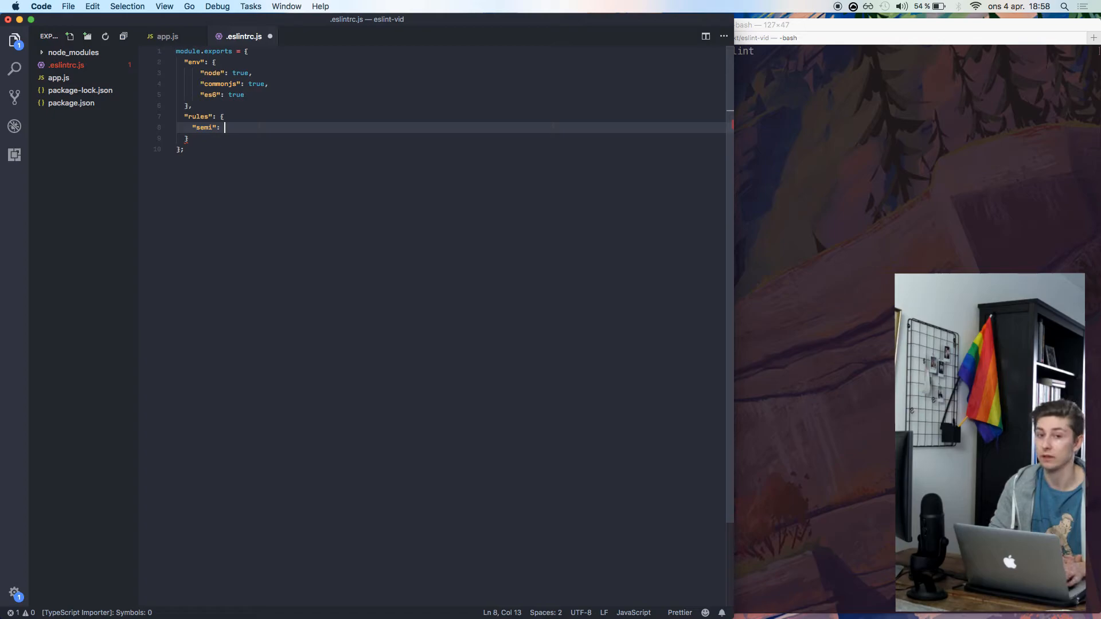
text([)
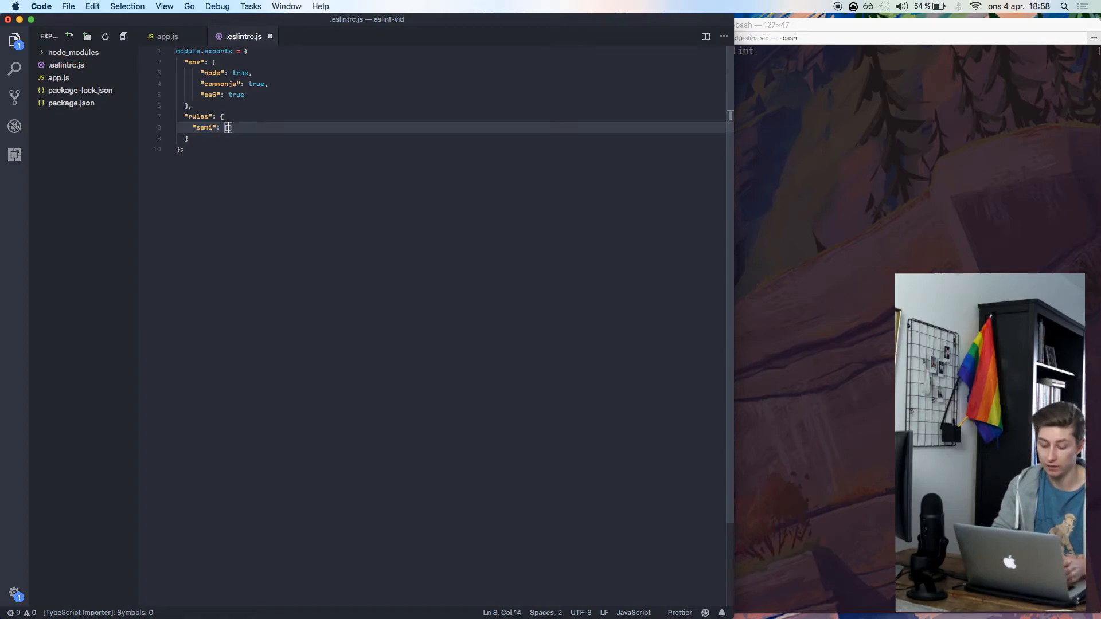
text(")
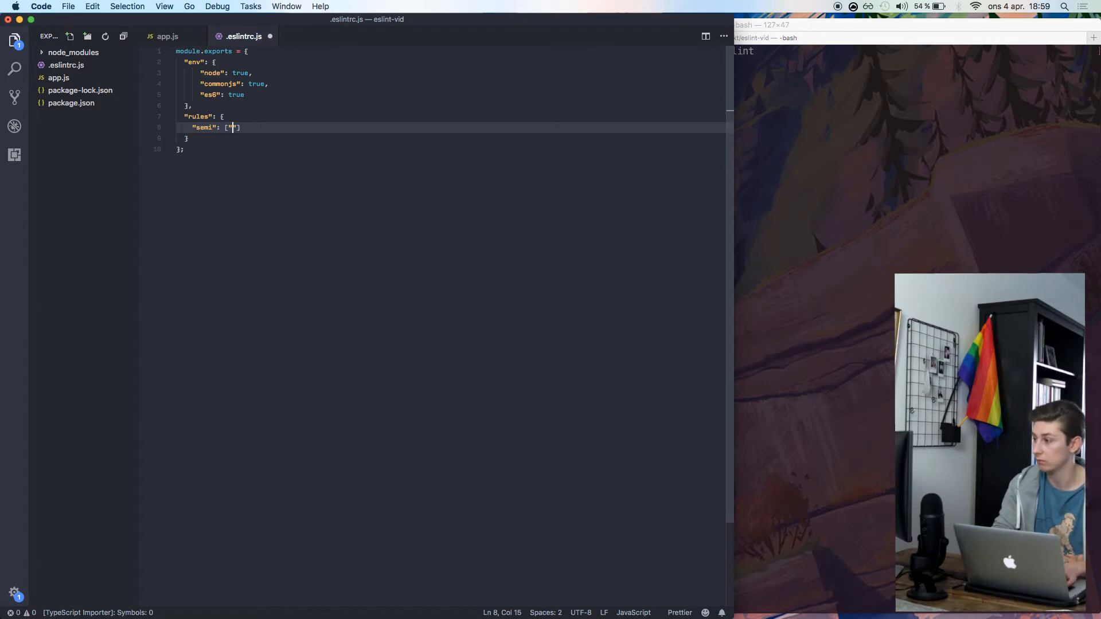
text(error",)
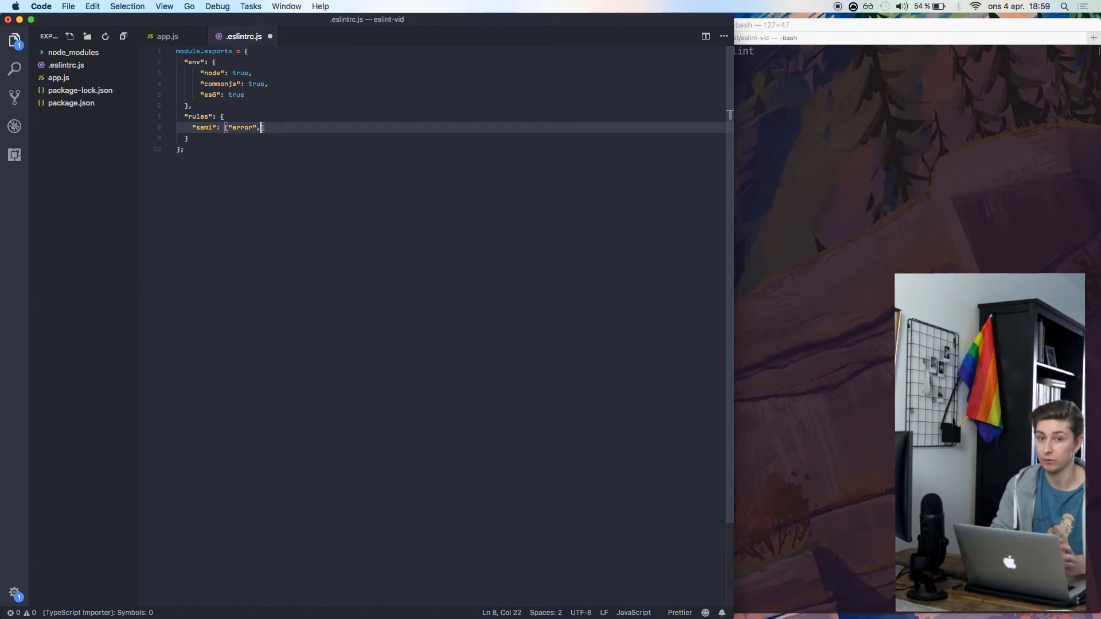
text(")
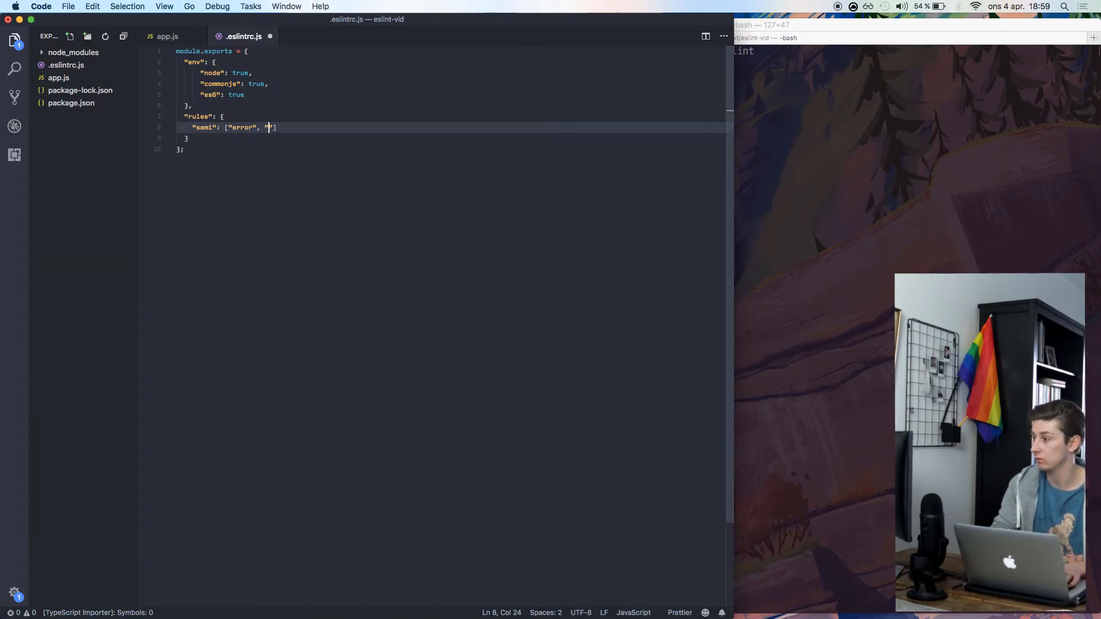
text(always)
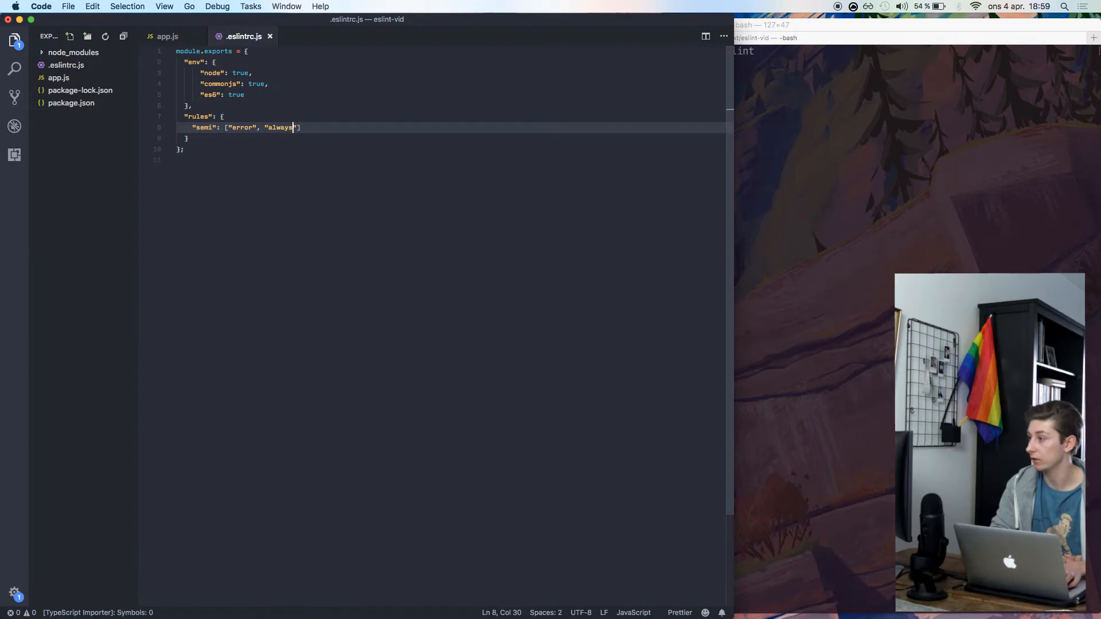
click(167, 35)
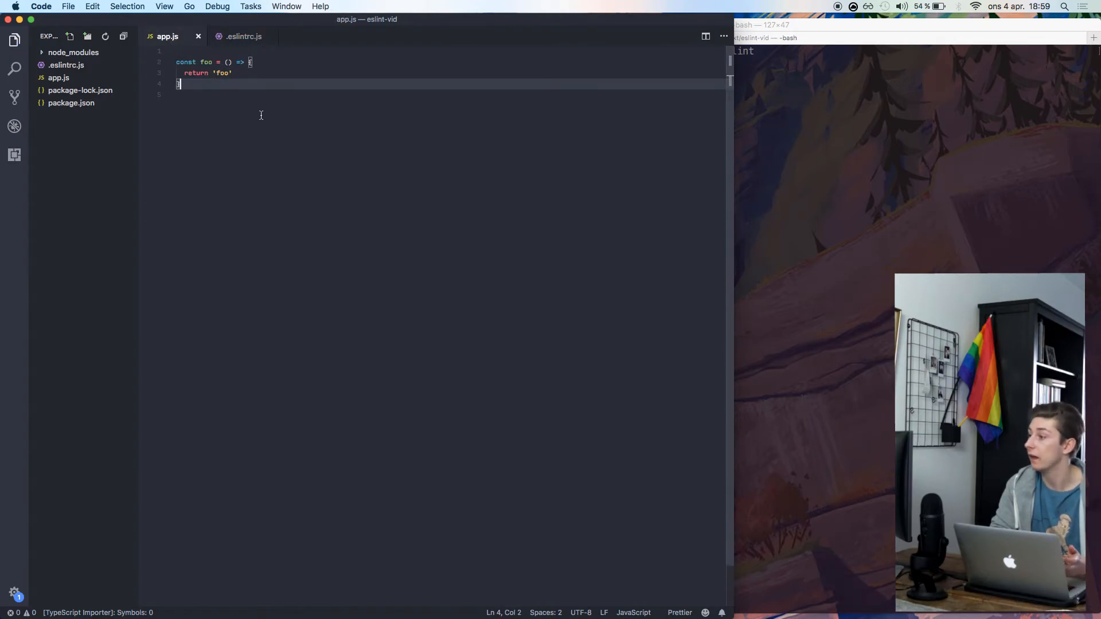
drag(183, 73, 232, 73)
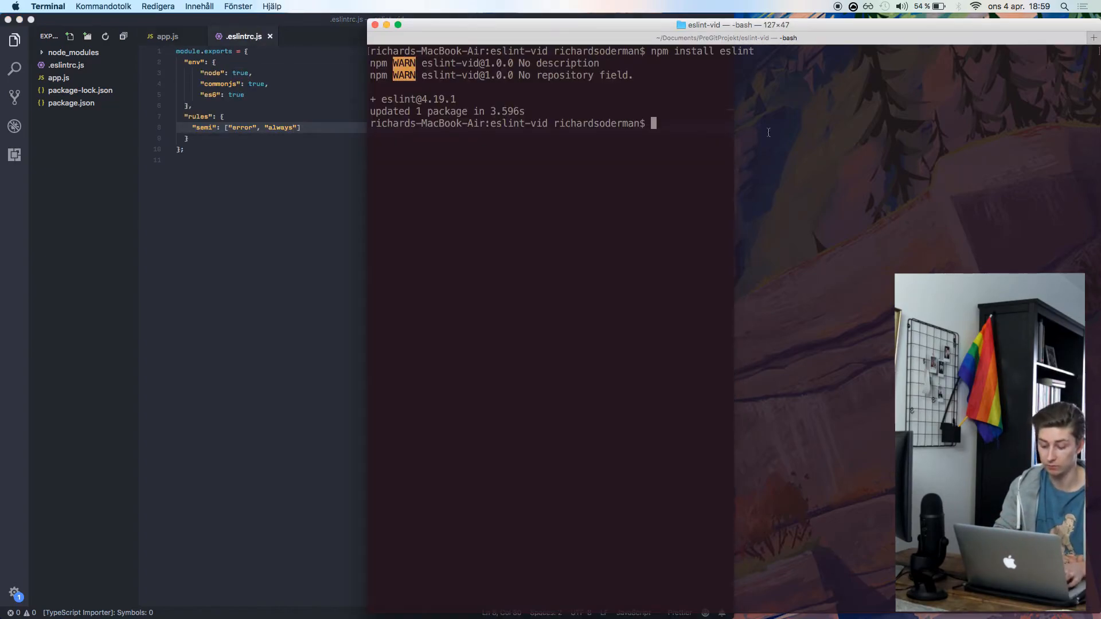
Step: Run ./node_modules/.bin/eslint app.js, which reports two missing-semicolon errors
text(.)
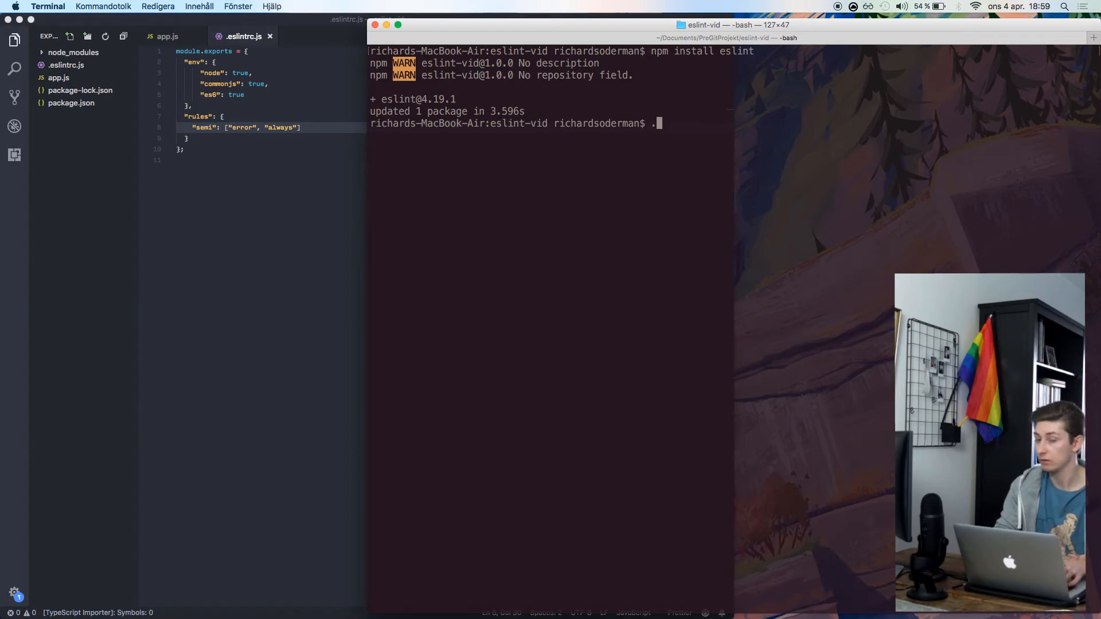
text(./no)
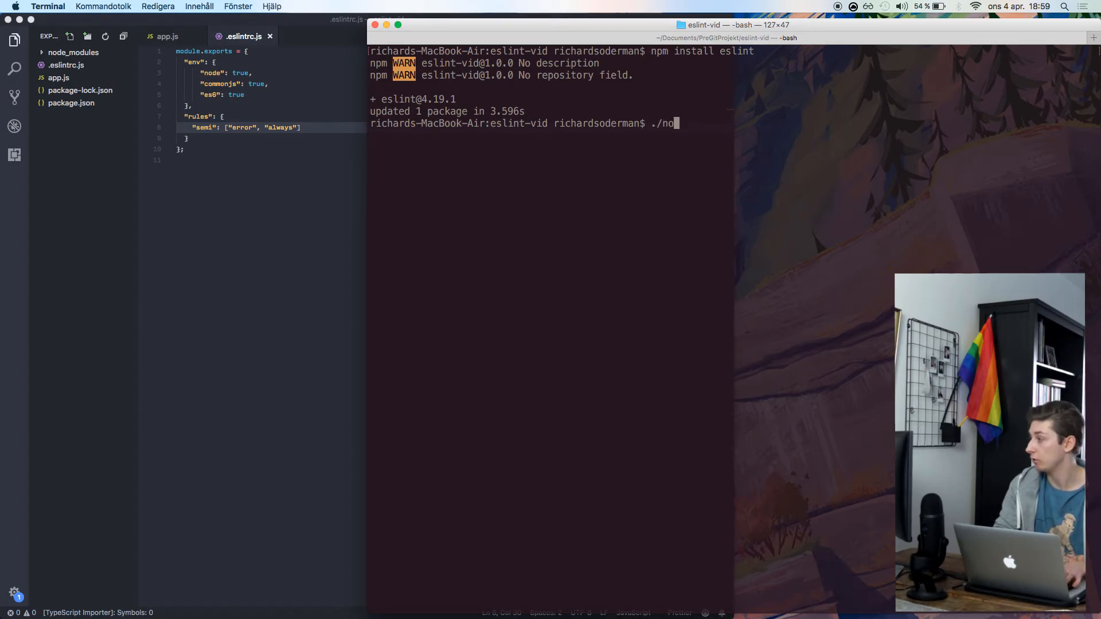
text(de_modules/)
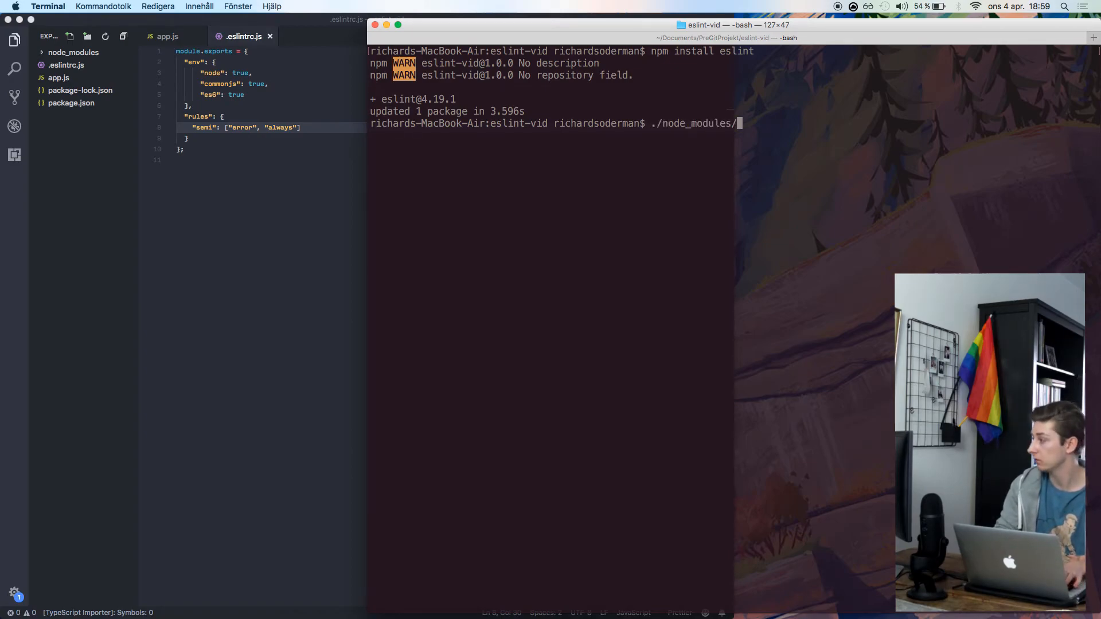
text(.bin/)
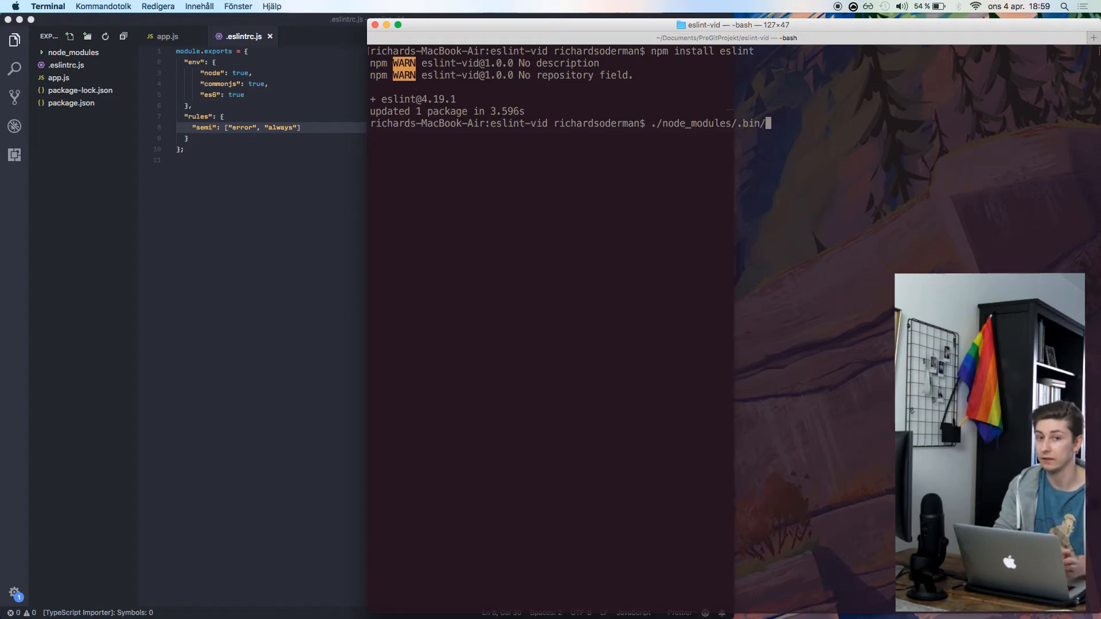
text(eslint)
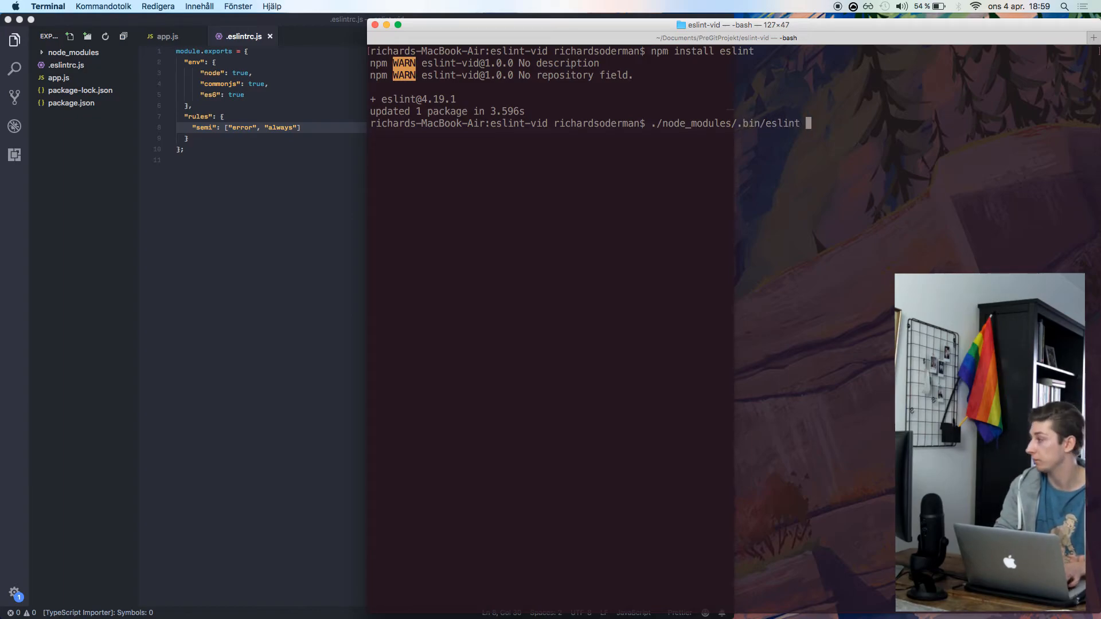
text(app)
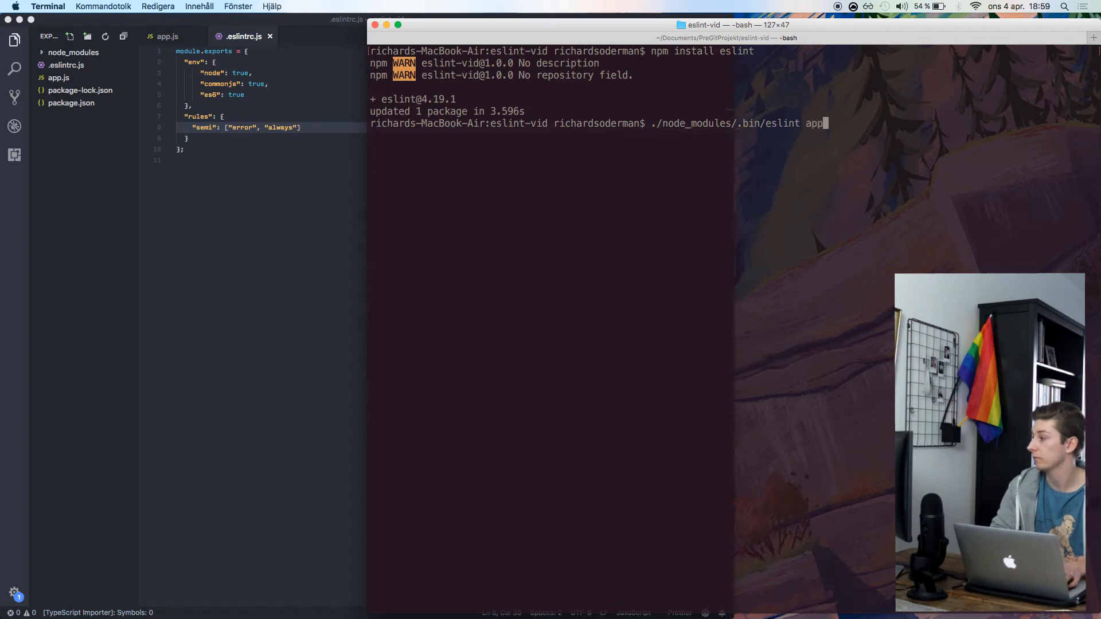
key(Return)
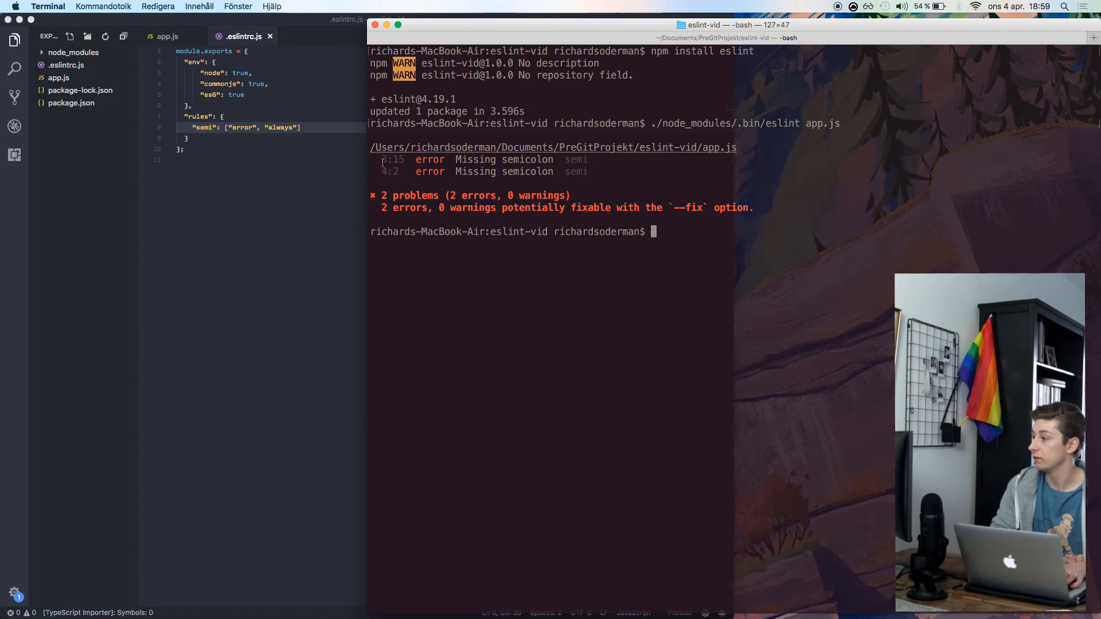
click(168, 36)
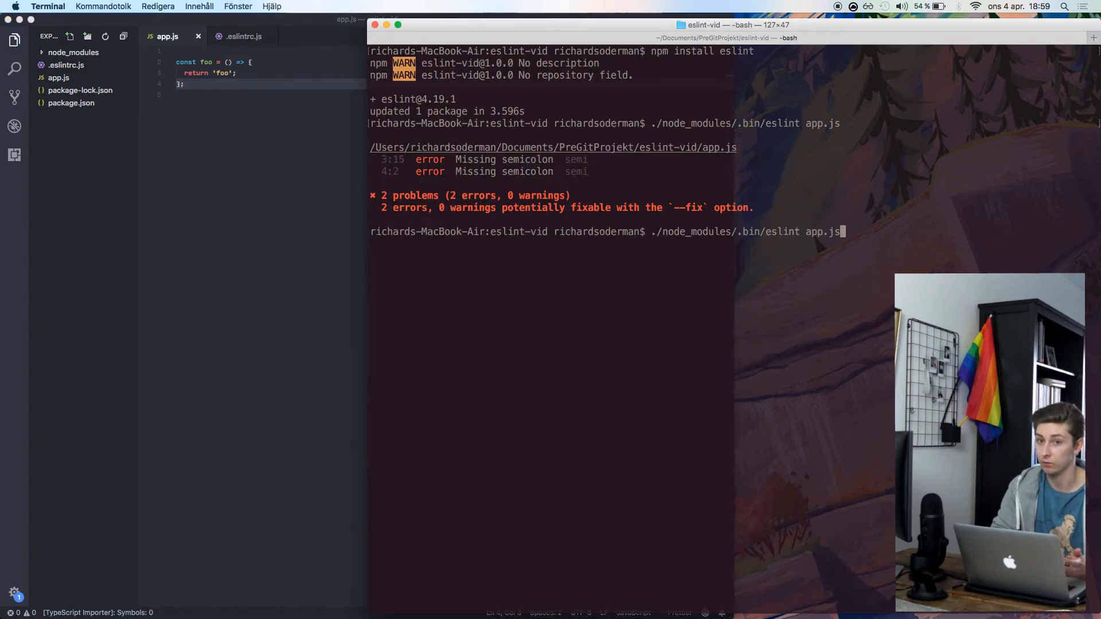
Step: Rerun ESLint on app.js with no problems reported, then return to the editor
key(Return)
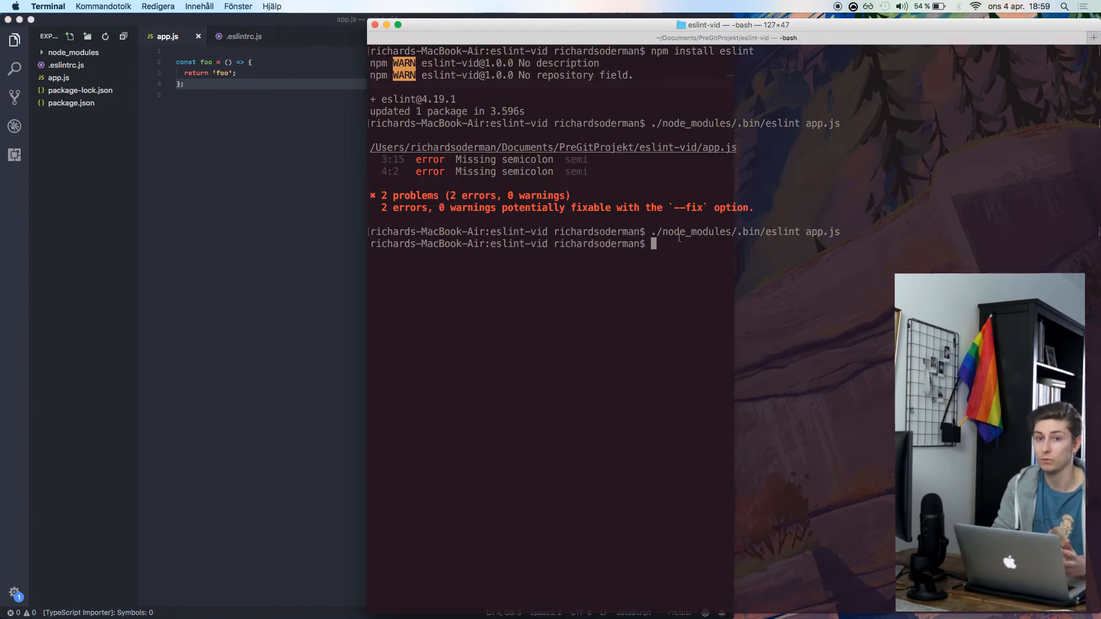
click(271, 145)
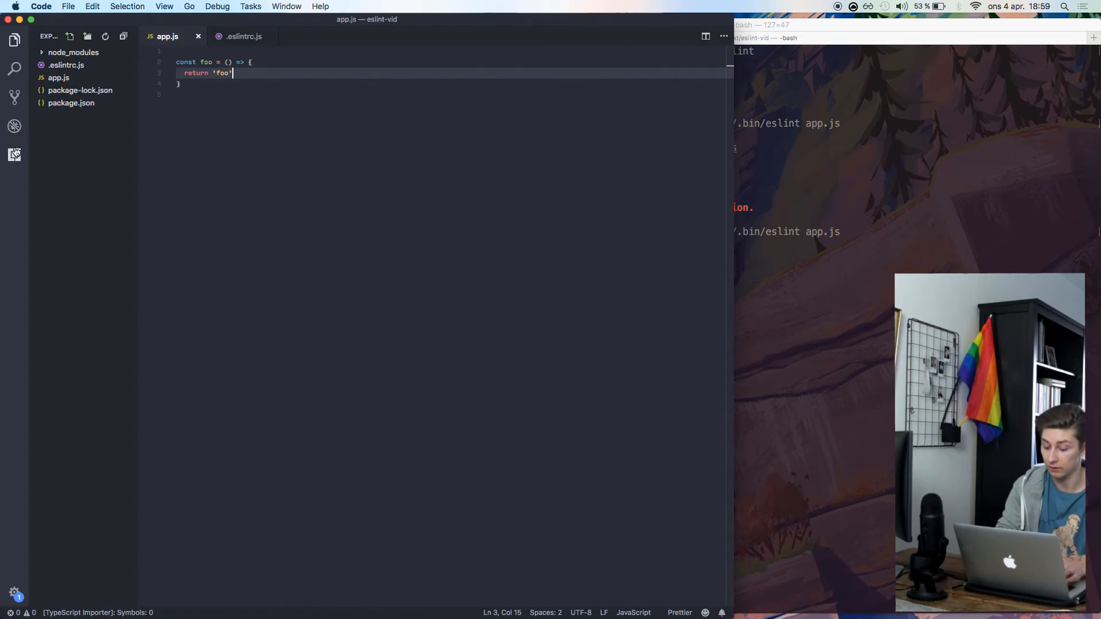
Step: Search the installed extensions for 'esl' and enable the ESLint extension
click(13, 155)
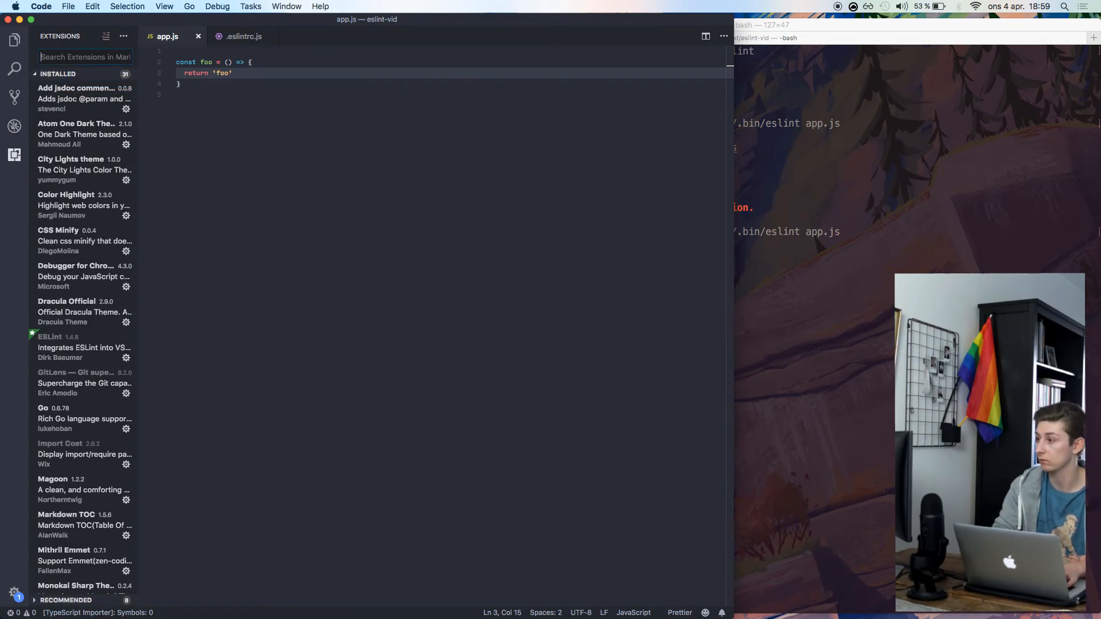
text(eslint)
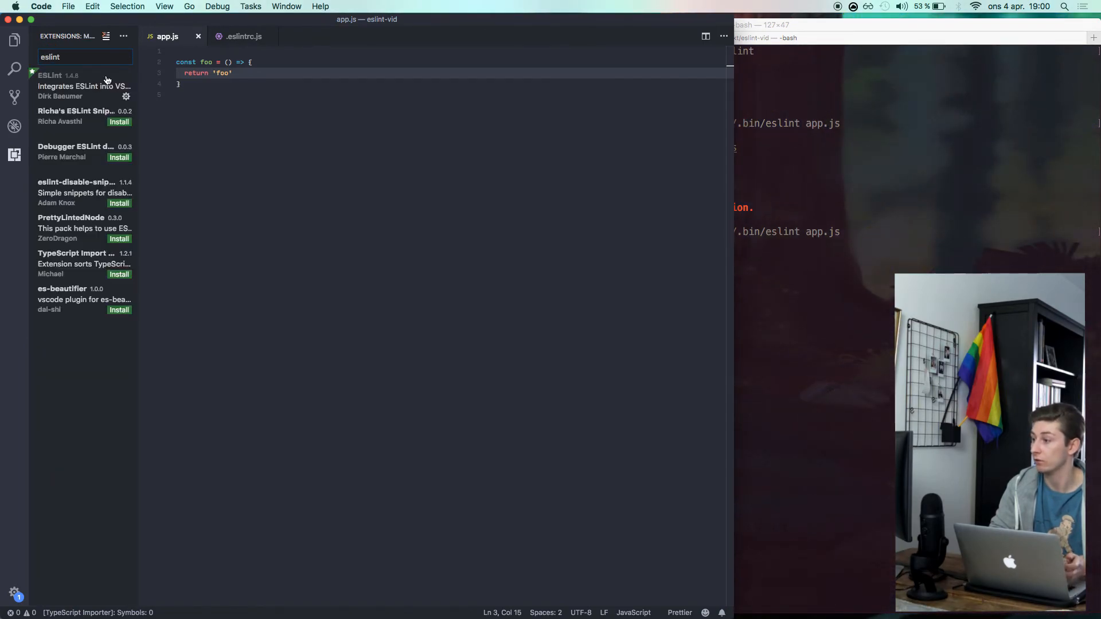
click(126, 97)
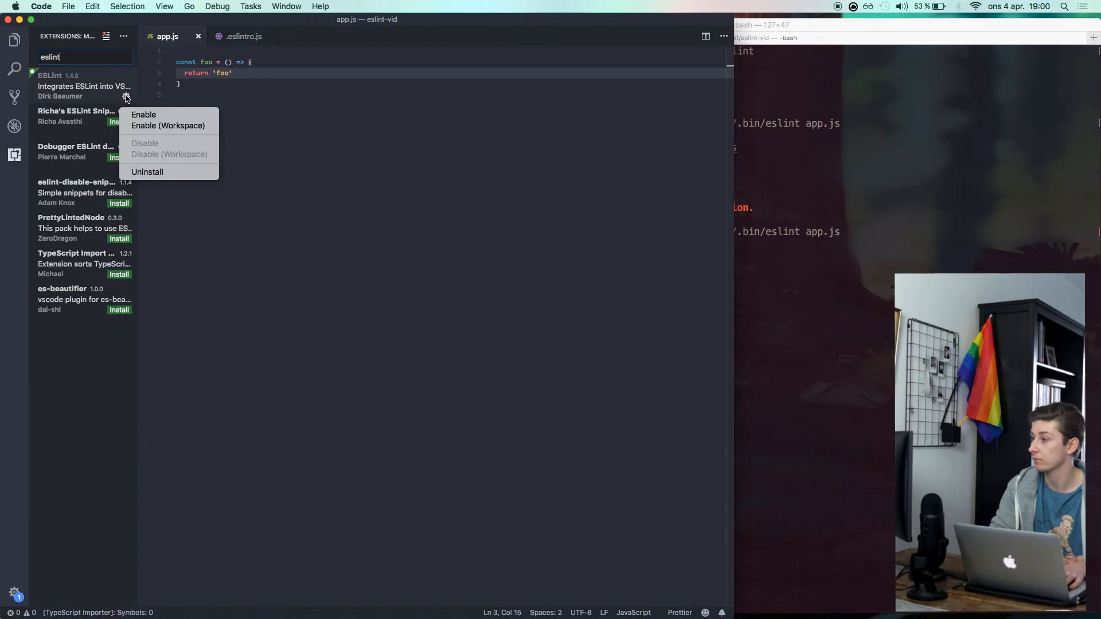
click(143, 115)
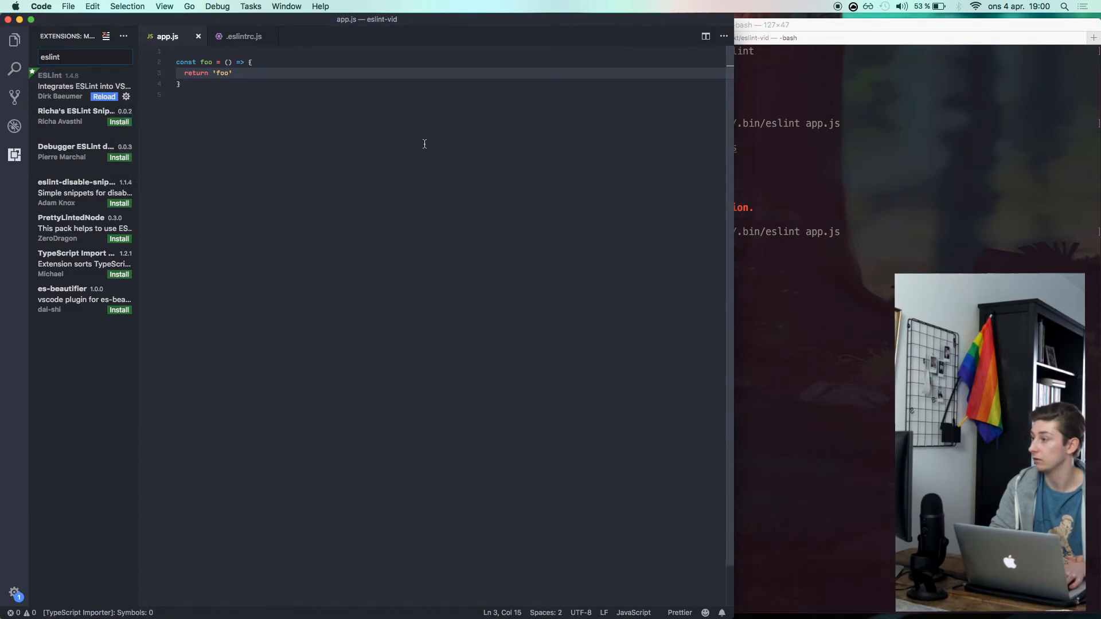
Step: Reload Visual Studio Code to activate ESLint and show the project files again
click(78, 86)
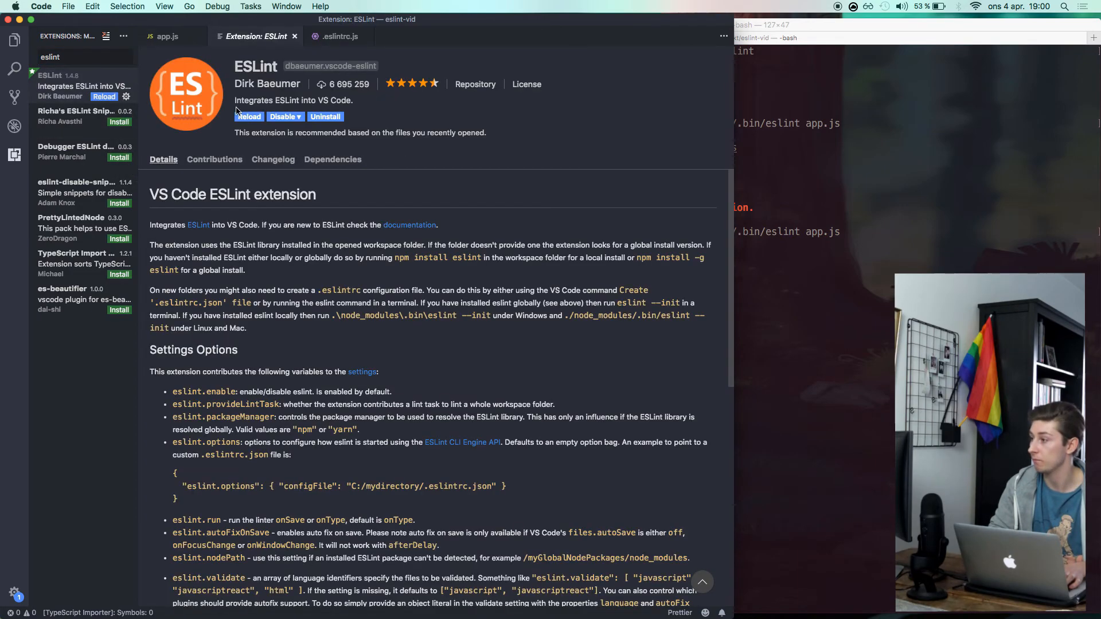
mouse_move(248, 116)
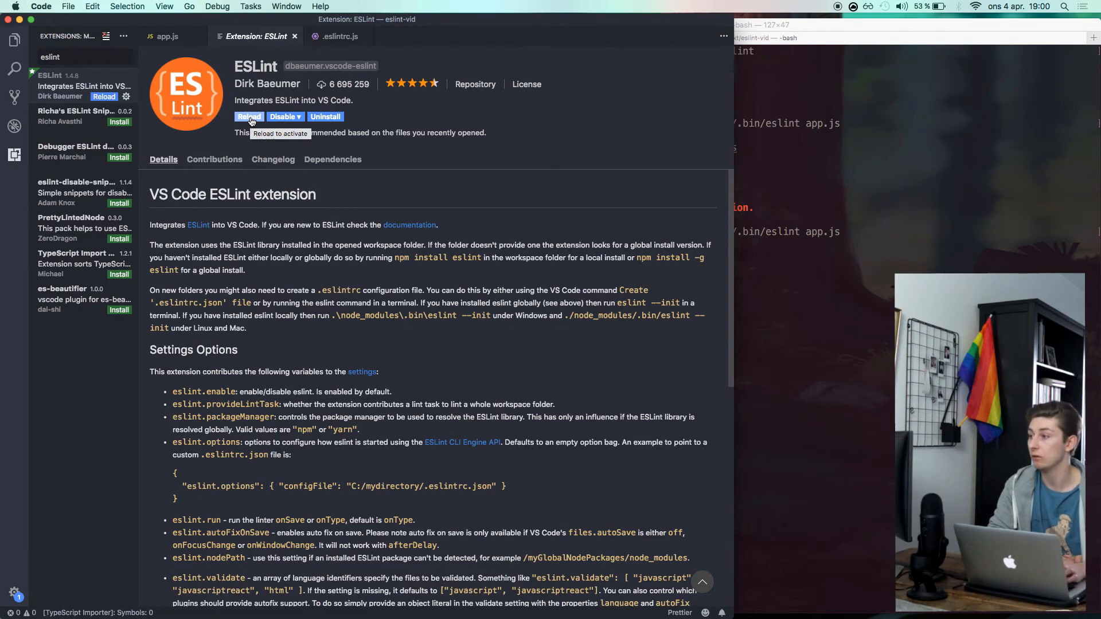
click(248, 116)
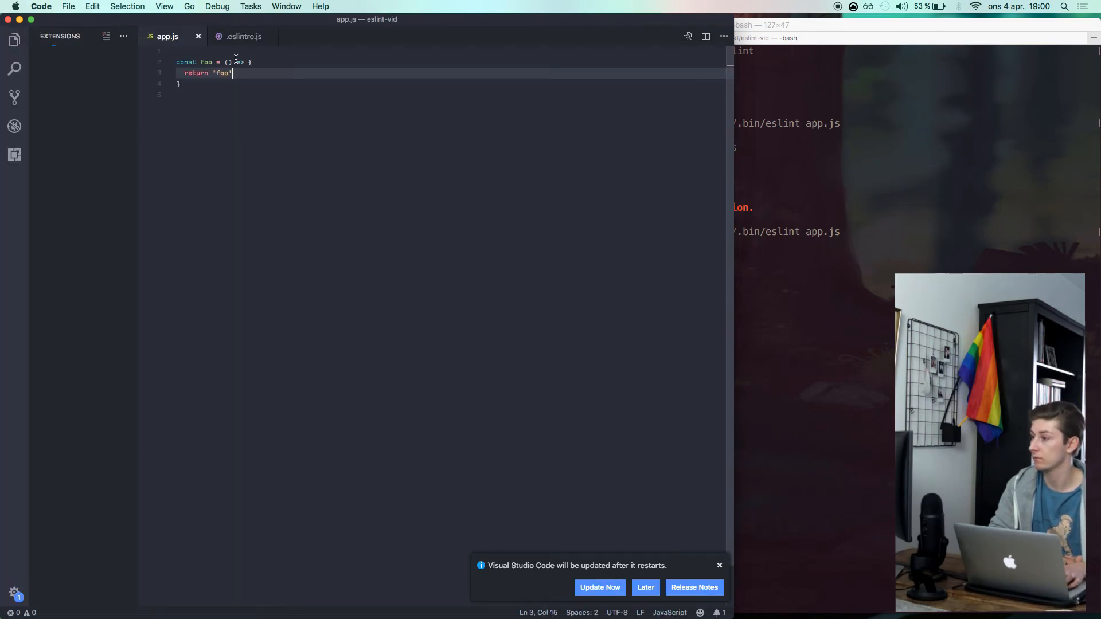
click(14, 155)
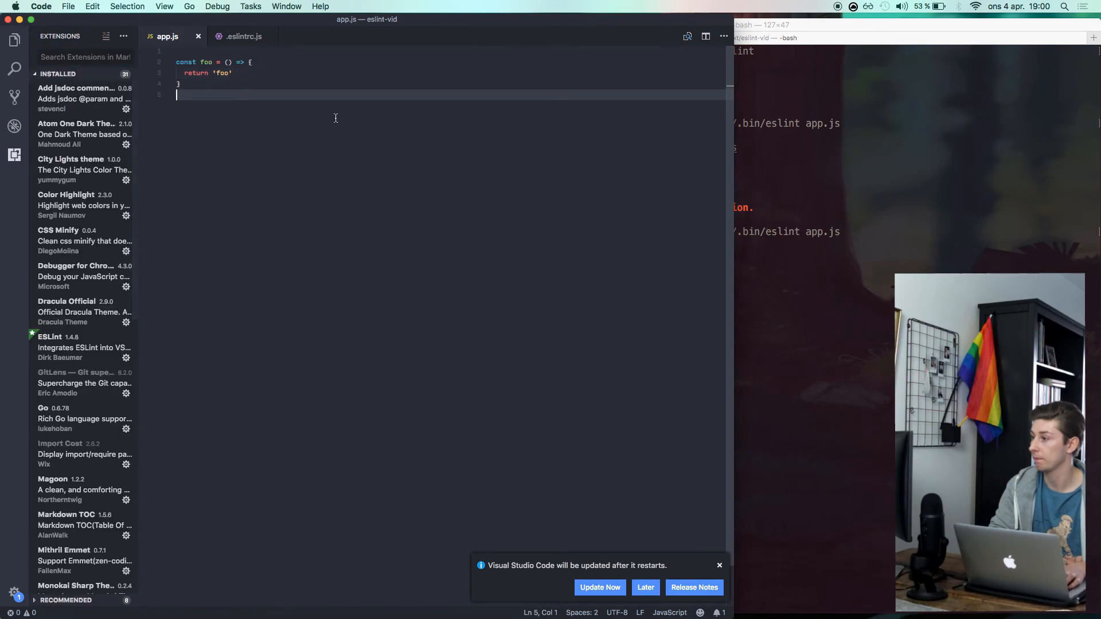
click(14, 40)
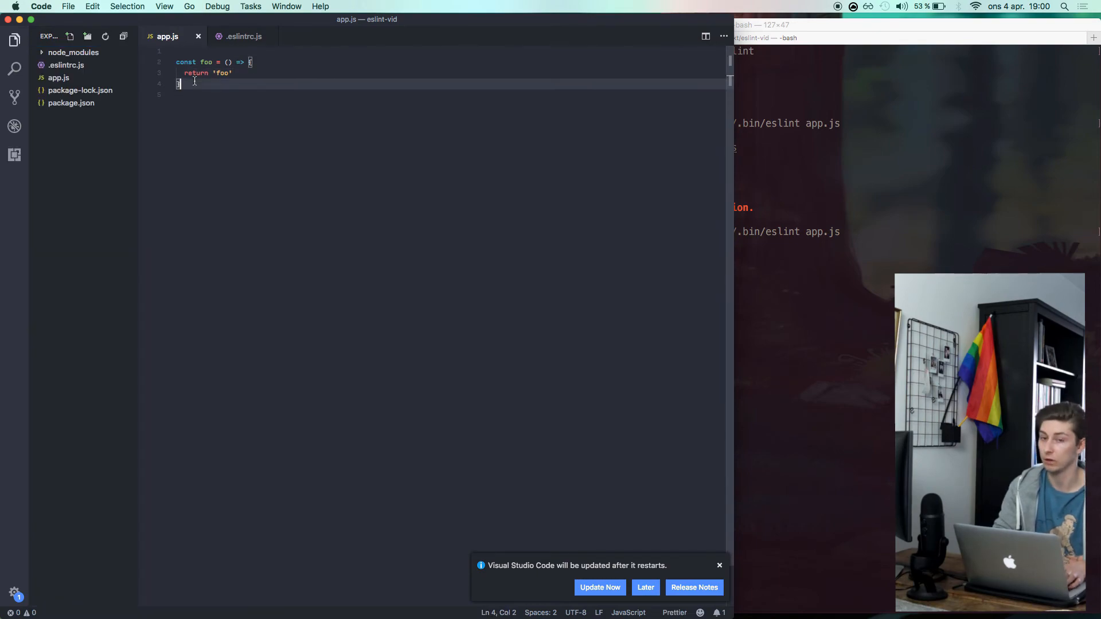